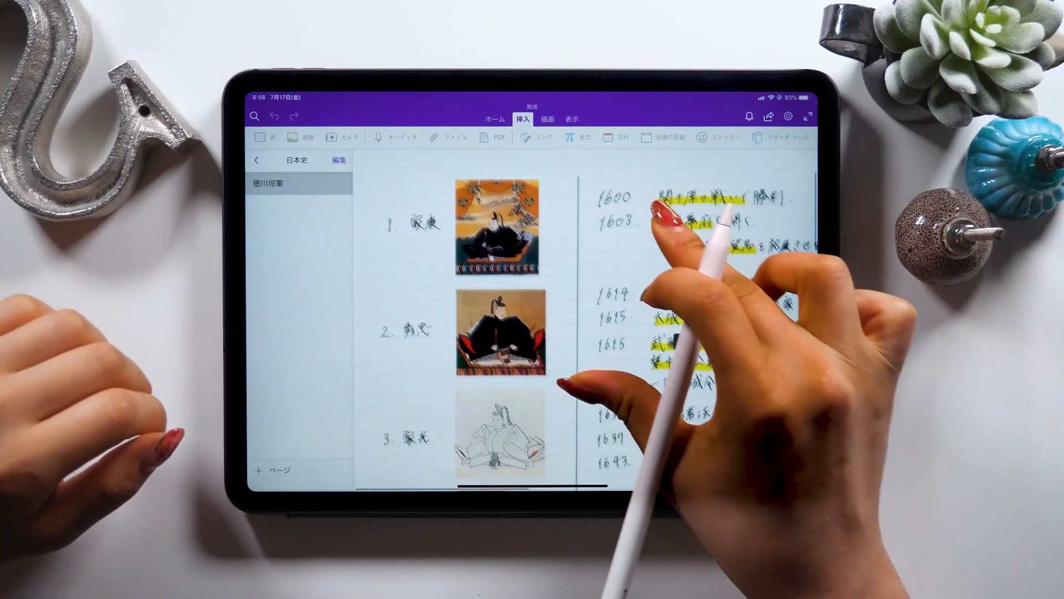
Browse the Wikipedia list of Tokugawa shoguns in the side window beside the page
{"action": "scroll", "scroll_direction": "down", "scroll_amount": 3}
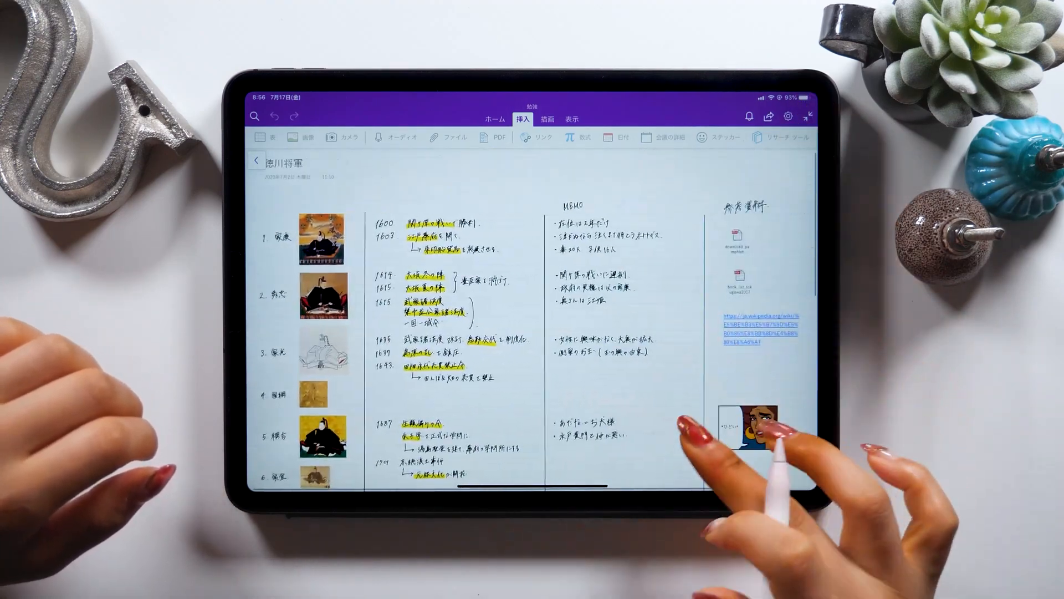
{"action": "scroll", "scroll_direction": "down", "scroll_amount": 3}
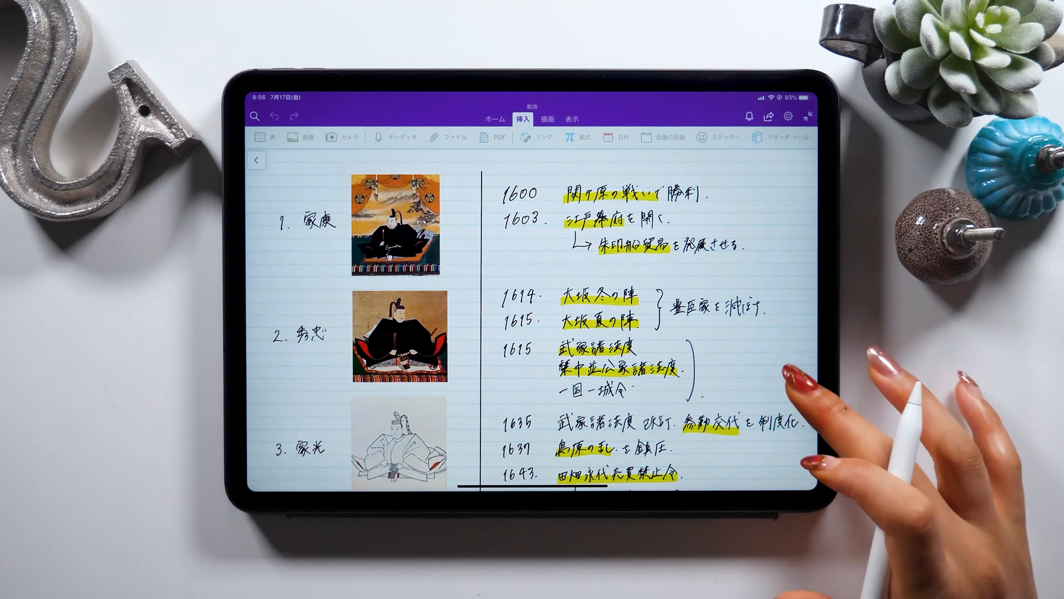
{"action": "scroll", "scroll_direction": "down", "scroll_amount": 3}
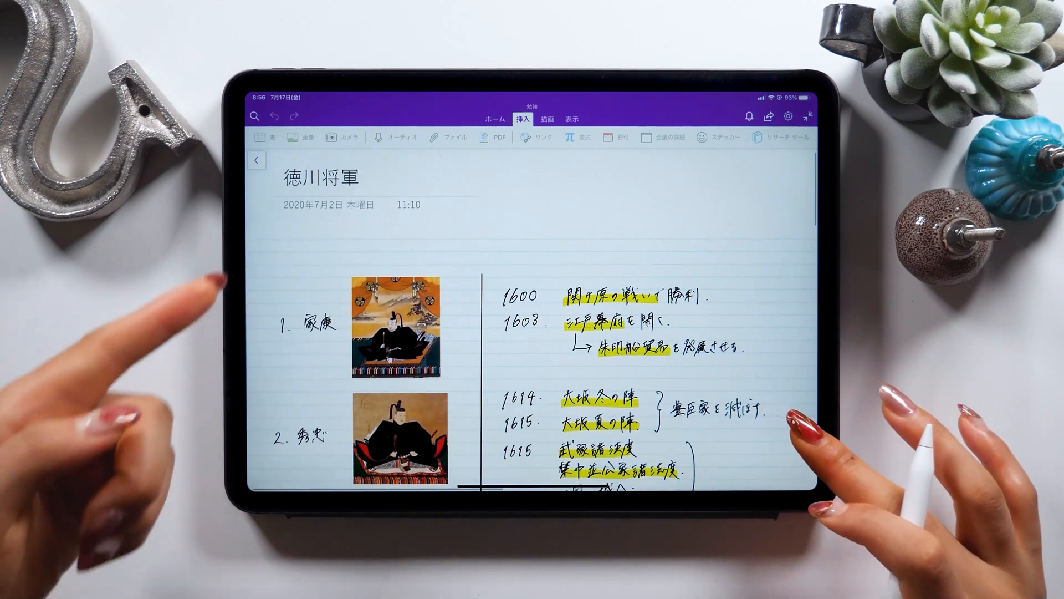
{"action": "scroll", "scroll_direction": "down", "scroll_amount": 3}
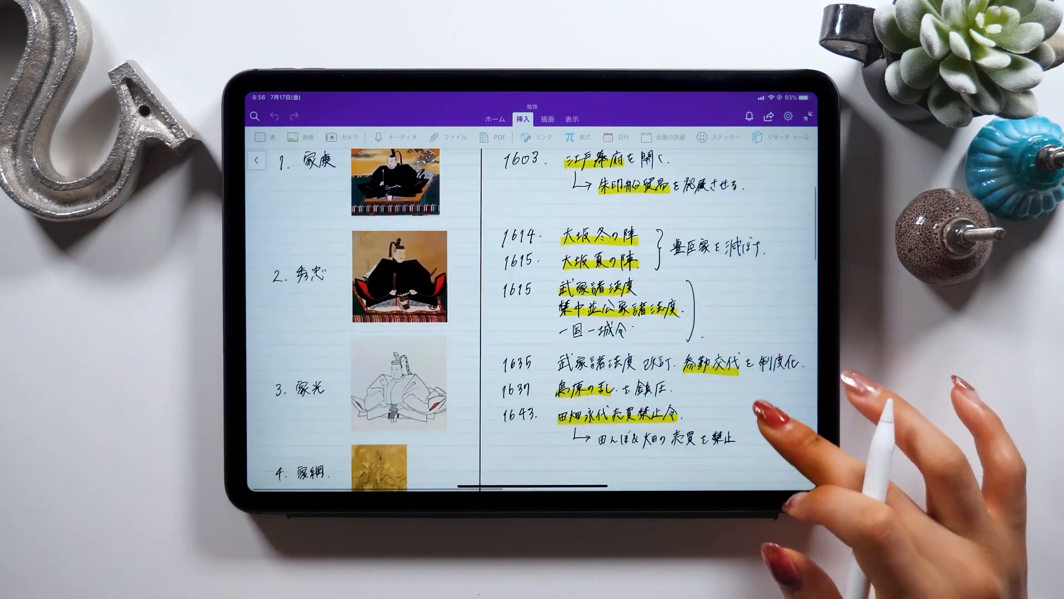
{"action": "scroll", "scroll_direction": "down", "scroll_amount": 3}
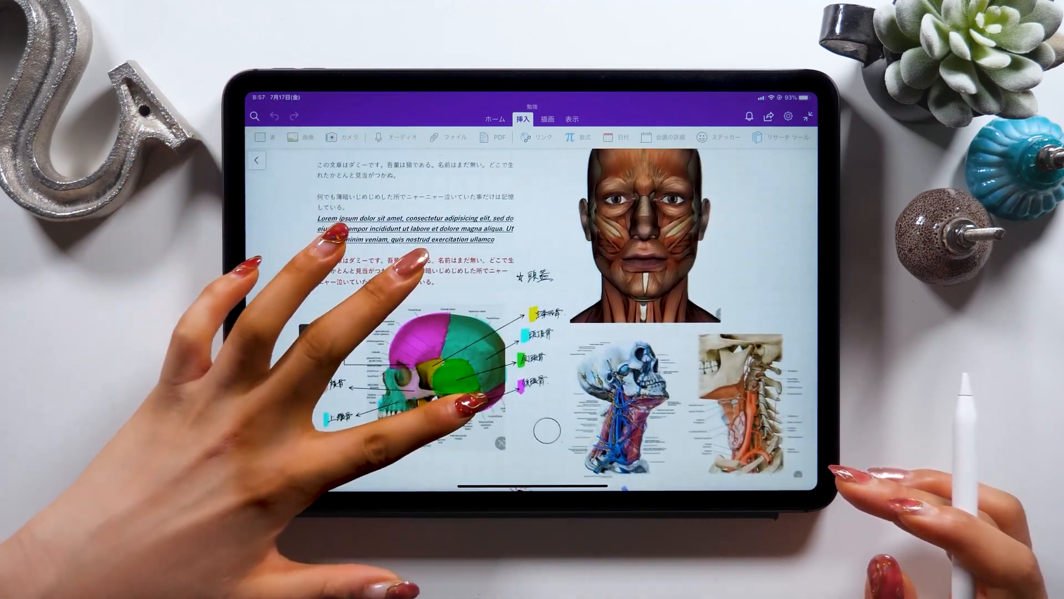
{"action": "scroll", "scroll_direction": "down", "scroll_amount": 3}
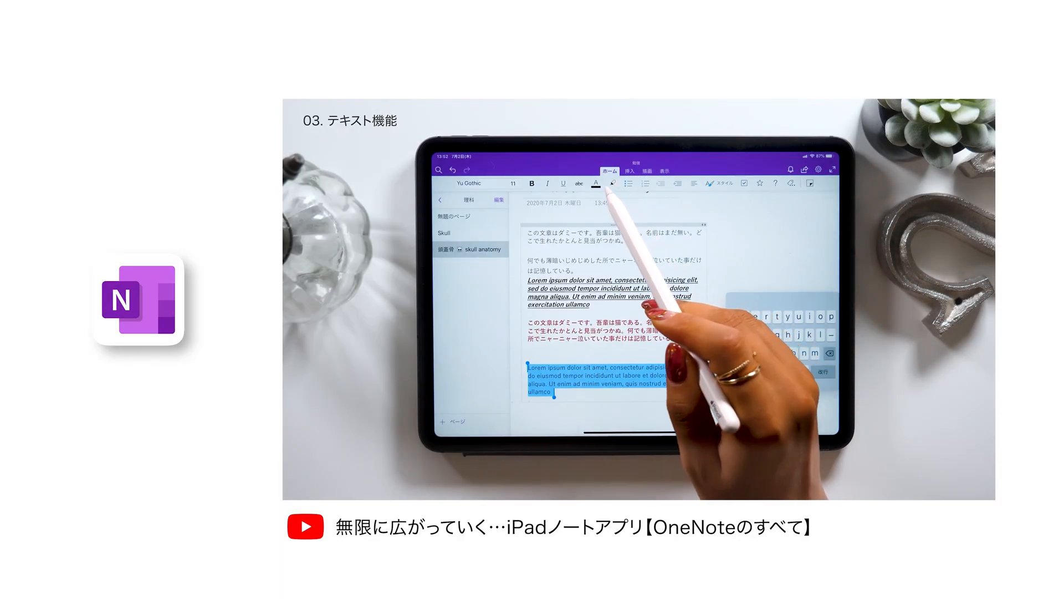
{"action": "left_click", "coordinate": [613, 184]}
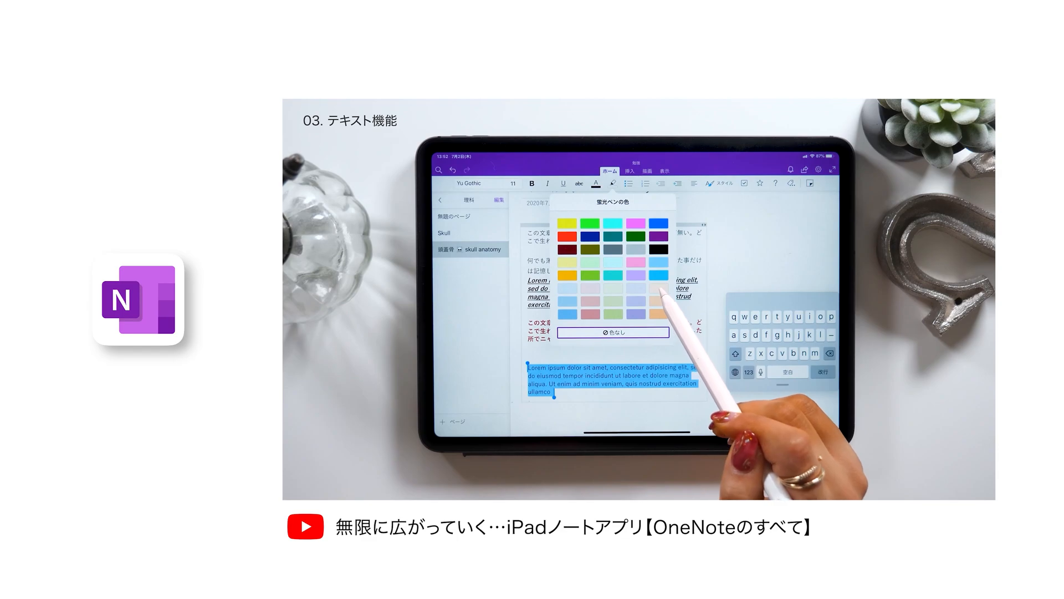
{"action": "left_click", "coordinate": [628, 171]}
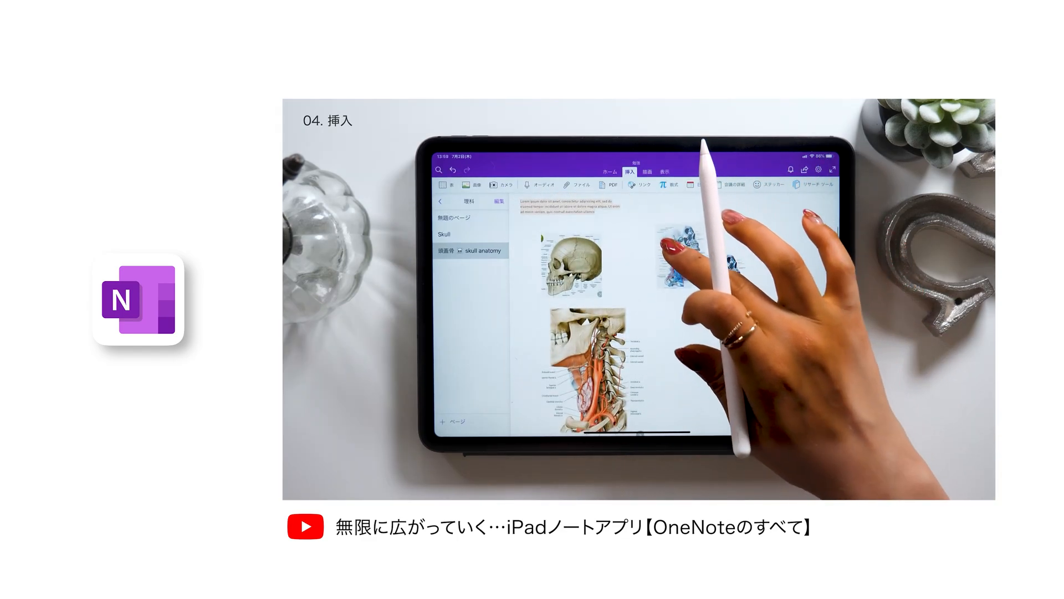
{"action": "left_click", "coordinate": [592, 373]}
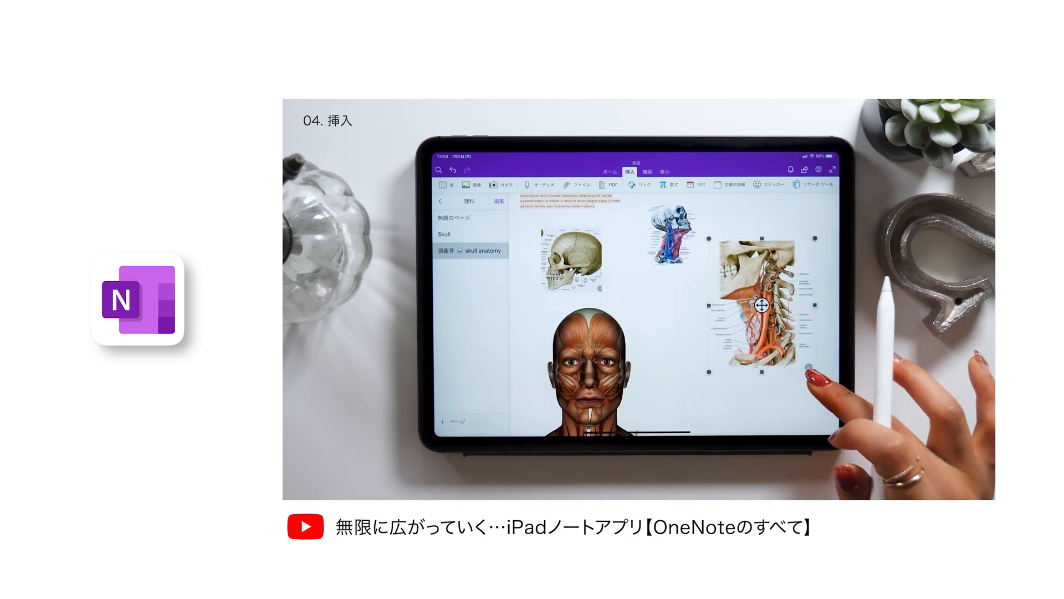
{"action": "left_click", "coordinate": [647, 170]}
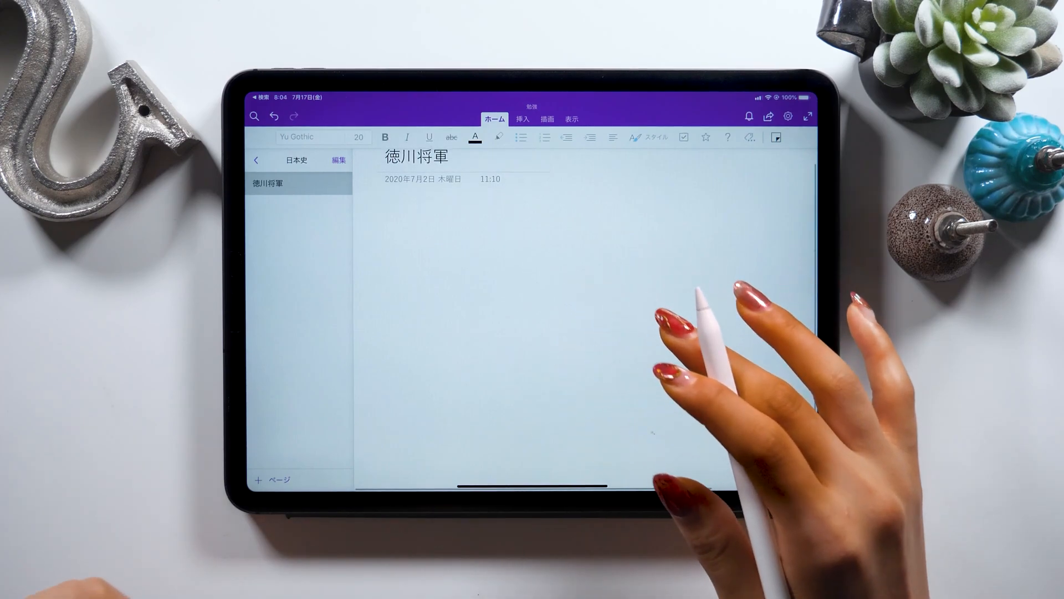
Activate the blank 徳川将軍 page and select a pen from the Draw tools
{"action": "left_click", "coordinate": [497, 226]}
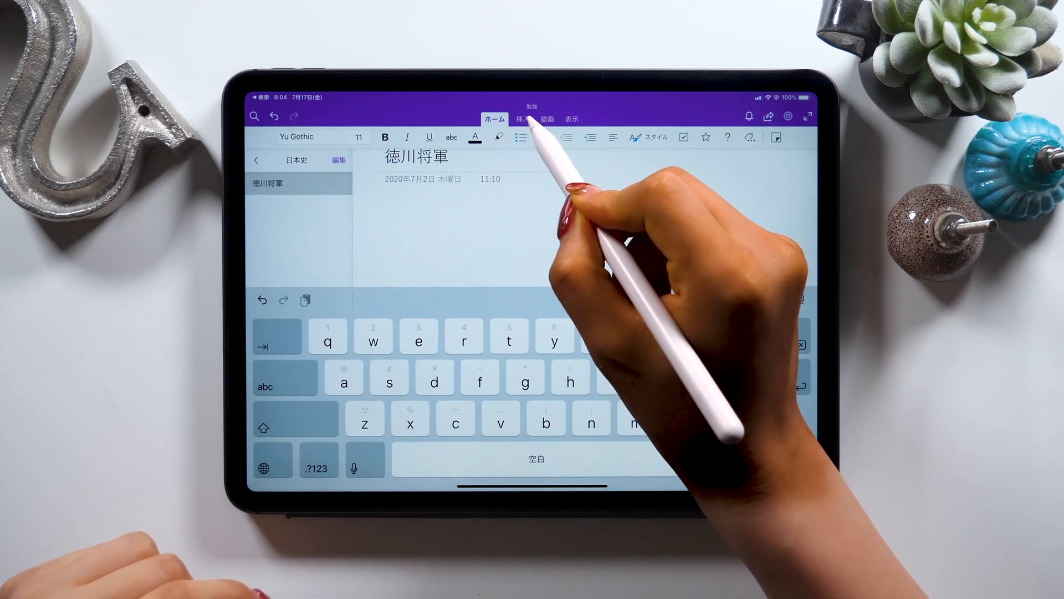
{"action": "left_click", "coordinate": [547, 118]}
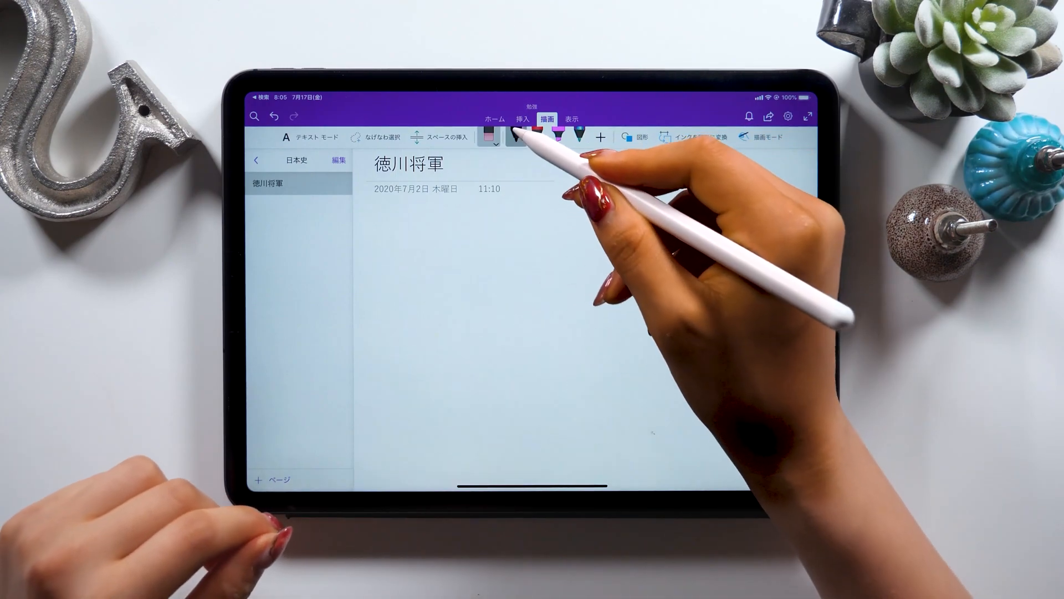
{"action": "left_click", "coordinate": [512, 138]}
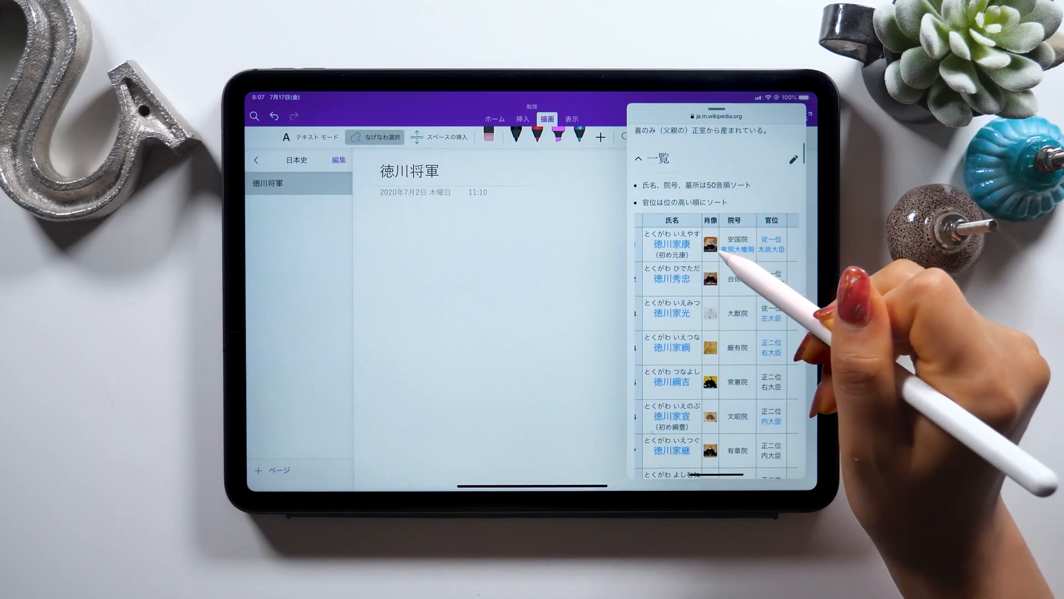
Drag the first five shogun portraits from the Wikipedia table into a column on the page
{"action": "left_click_drag", "start_coordinate": [709, 243], "coordinate": [421, 272]}
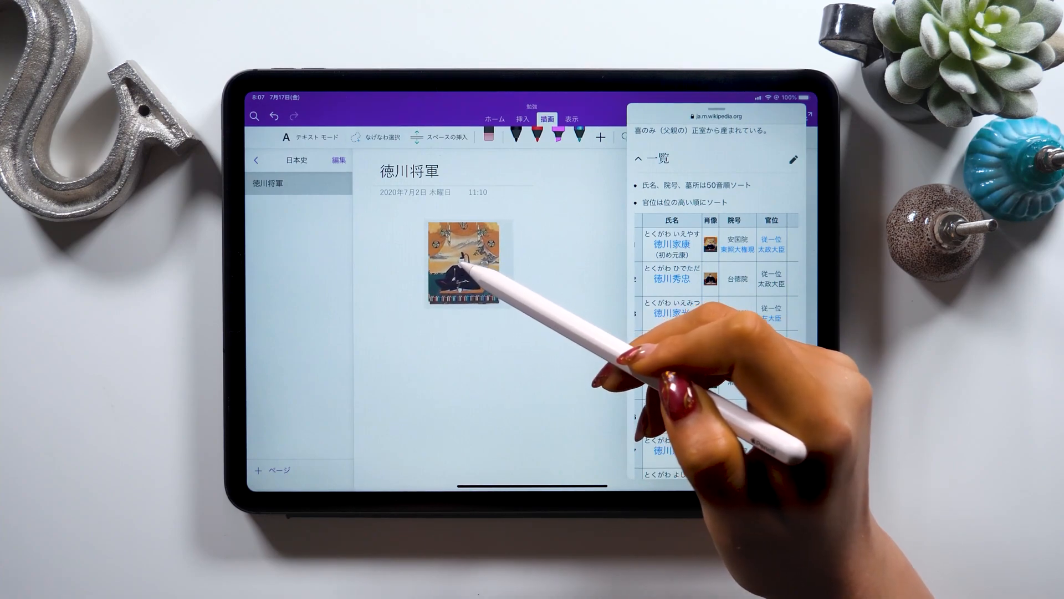
{"action": "left_click", "coordinate": [357, 137]}
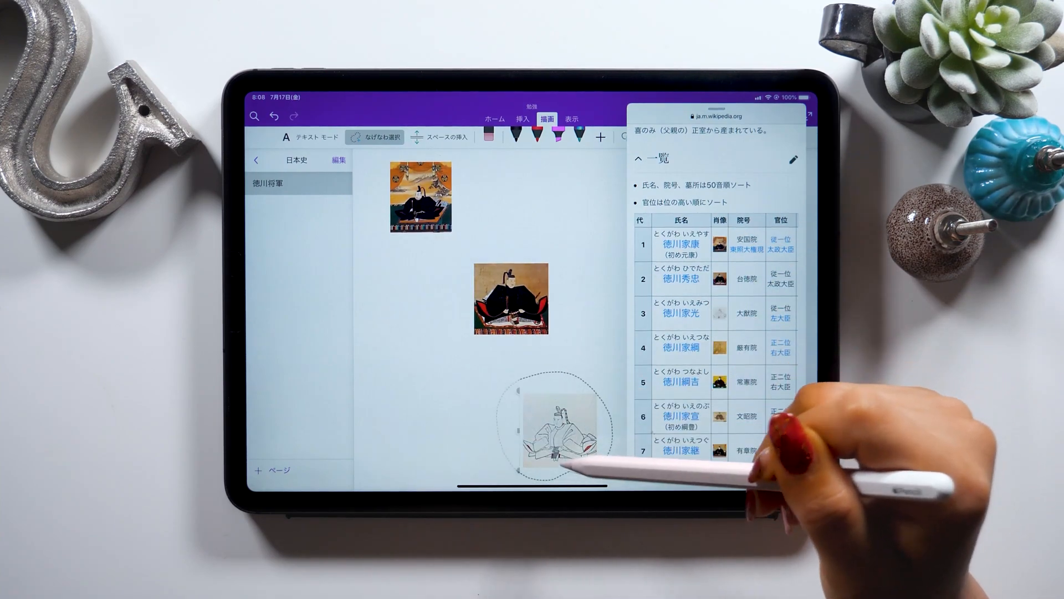
{"action": "left_click_drag", "start_coordinate": [556, 435], "coordinate": [425, 360]}
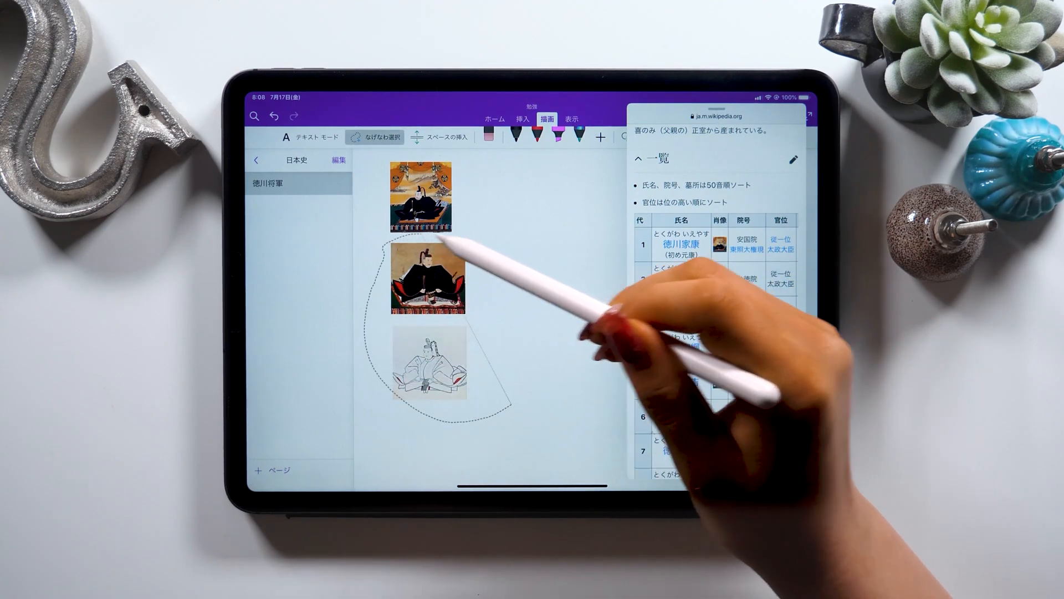
{"action": "scroll", "scroll_direction": "down", "scroll_amount": 3}
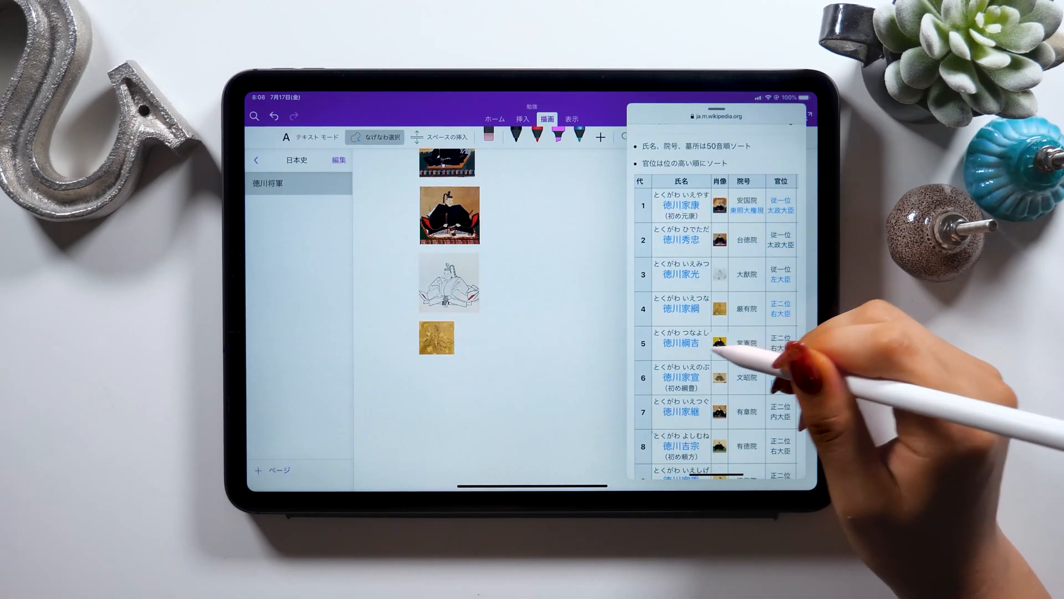
{"action": "left_click_drag", "start_coordinate": [717, 342], "coordinate": [540, 422]}
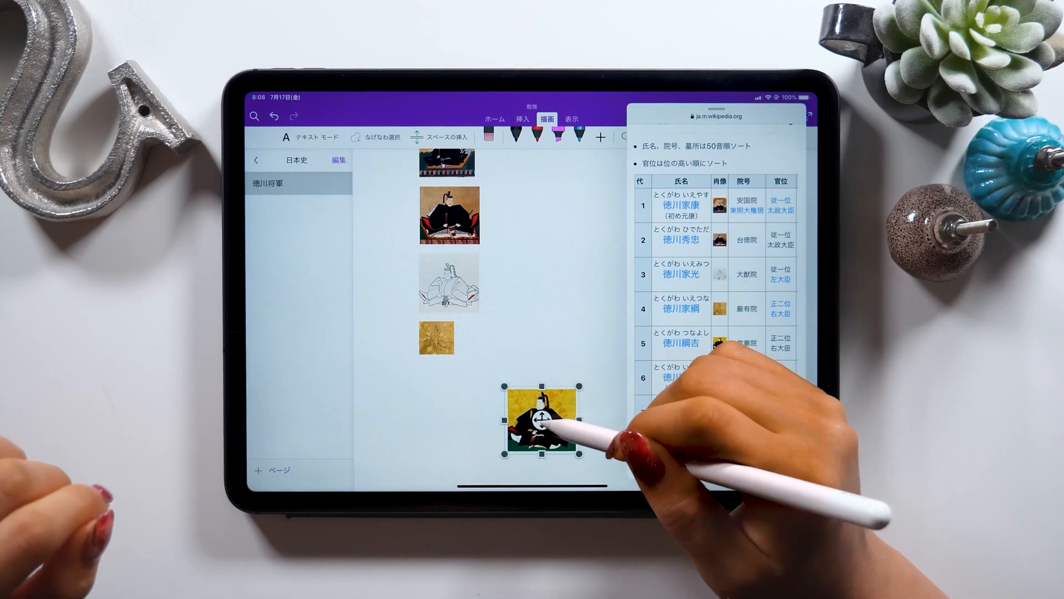
{"action": "scroll", "scroll_direction": "down", "scroll_amount": 3}
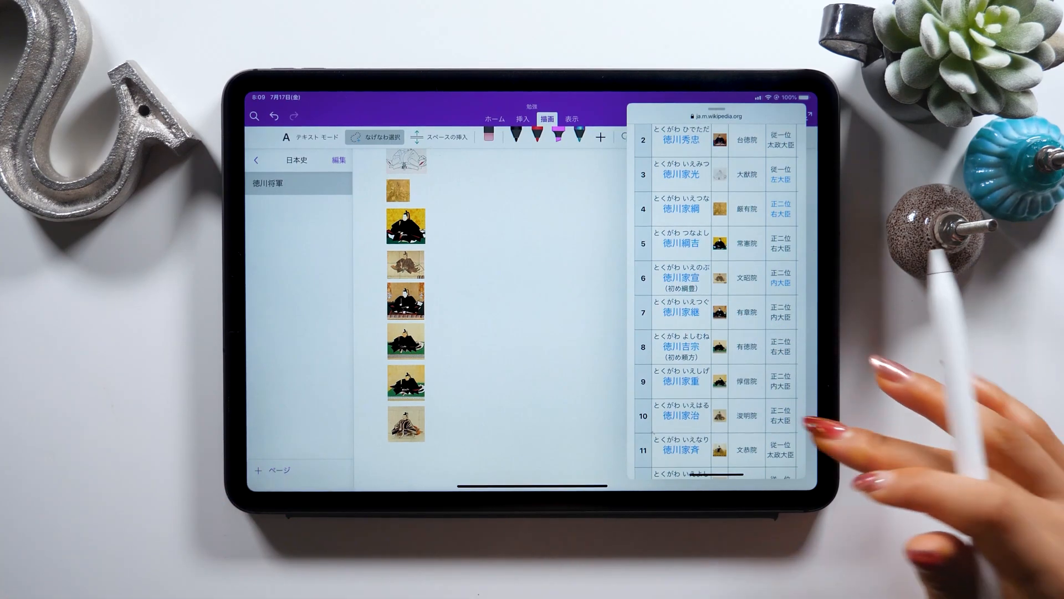
Continue the portrait column with later shoguns from the Wikipedia table
{"action": "scroll", "scroll_direction": "down", "scroll_amount": 3}
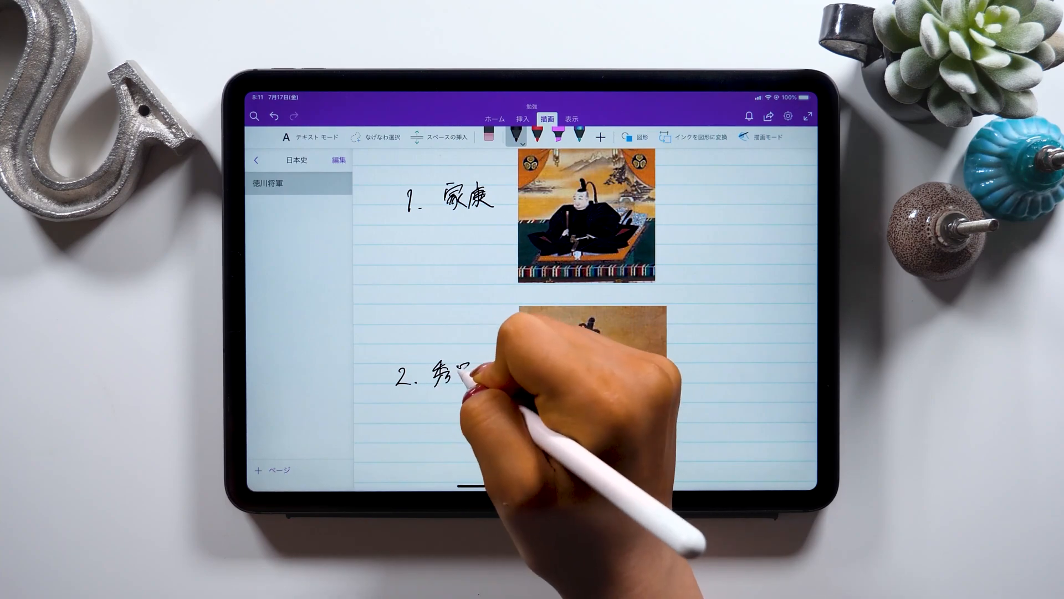
Handwrite numbered shogun names beside each portrait on the ruled page
{"action": "scroll", "scroll_direction": "down", "scroll_amount": 3}
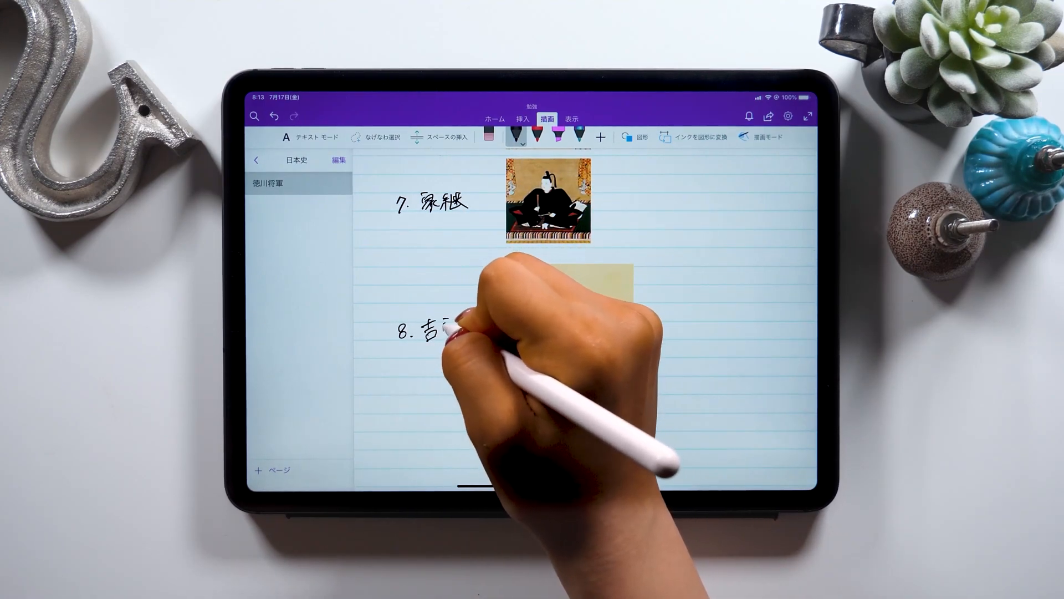
{"action": "scroll", "scroll_direction": "down", "scroll_amount": 3}
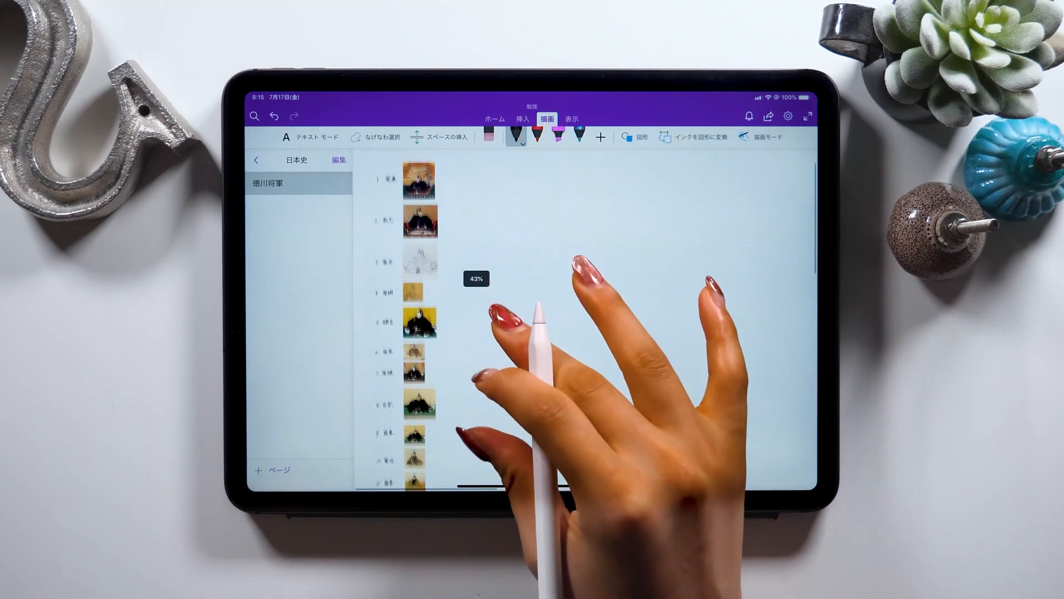
{"action": "scroll", "scroll_direction": "up", "scroll_amount": 3}
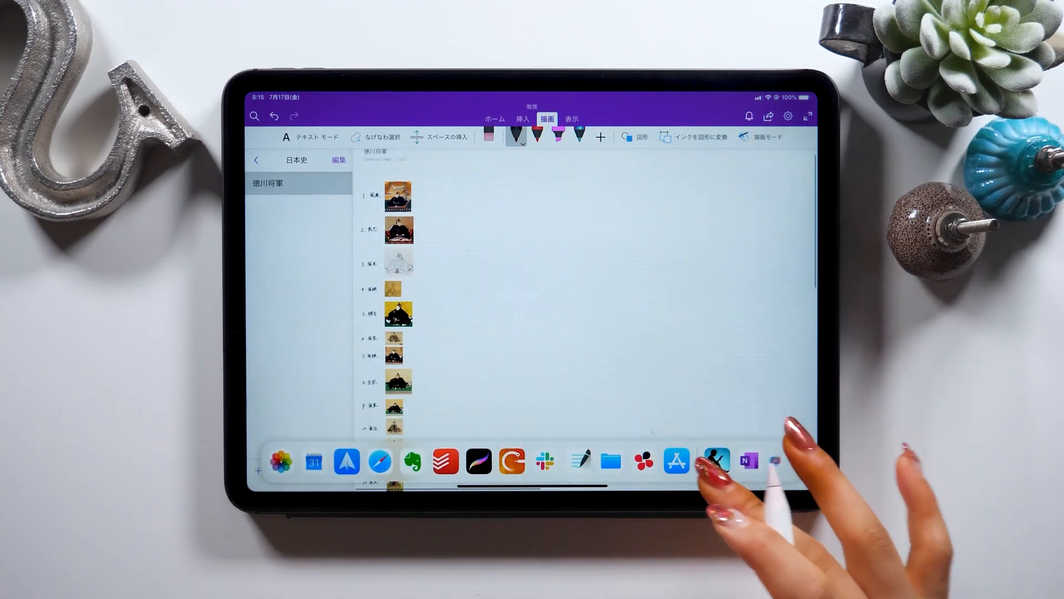
{"action": "scroll", "scroll_direction": "down", "scroll_amount": 3}
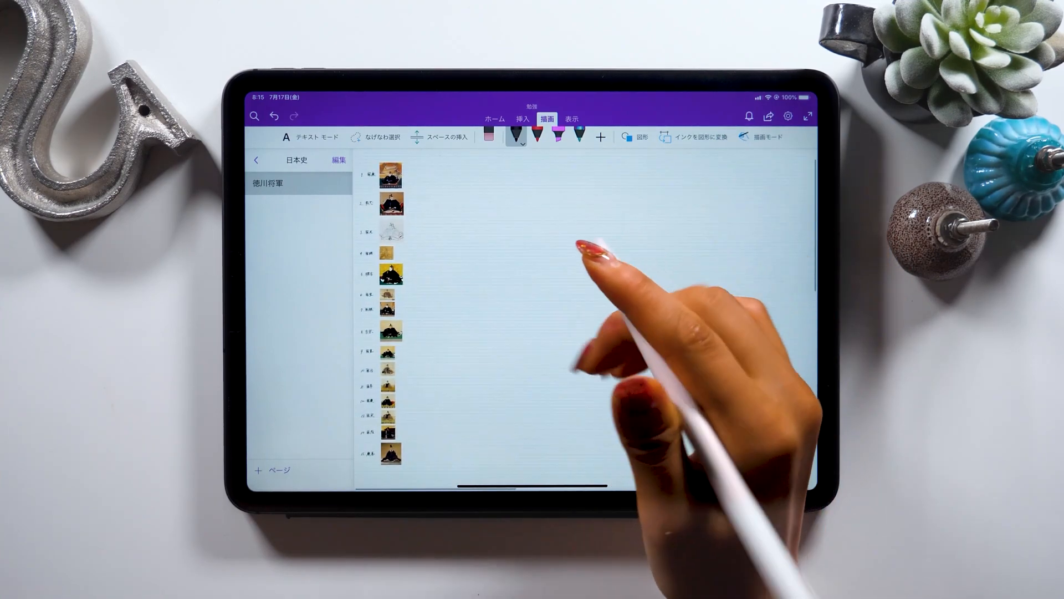
{"action": "left_click", "coordinate": [636, 137]}
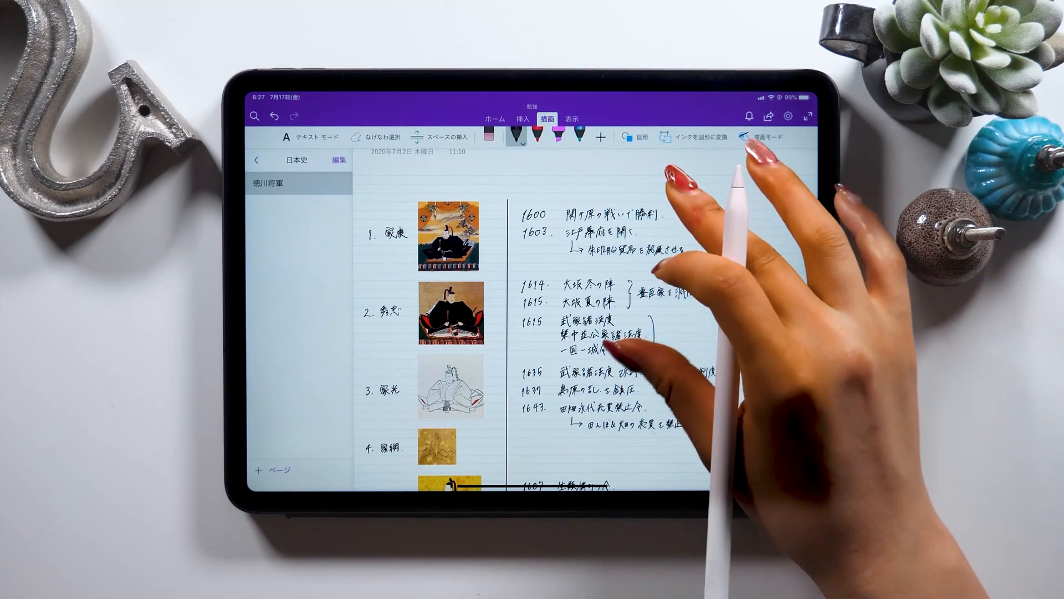
Change the pink pen's ink colour to yellow
{"action": "left_click", "coordinate": [553, 136]}
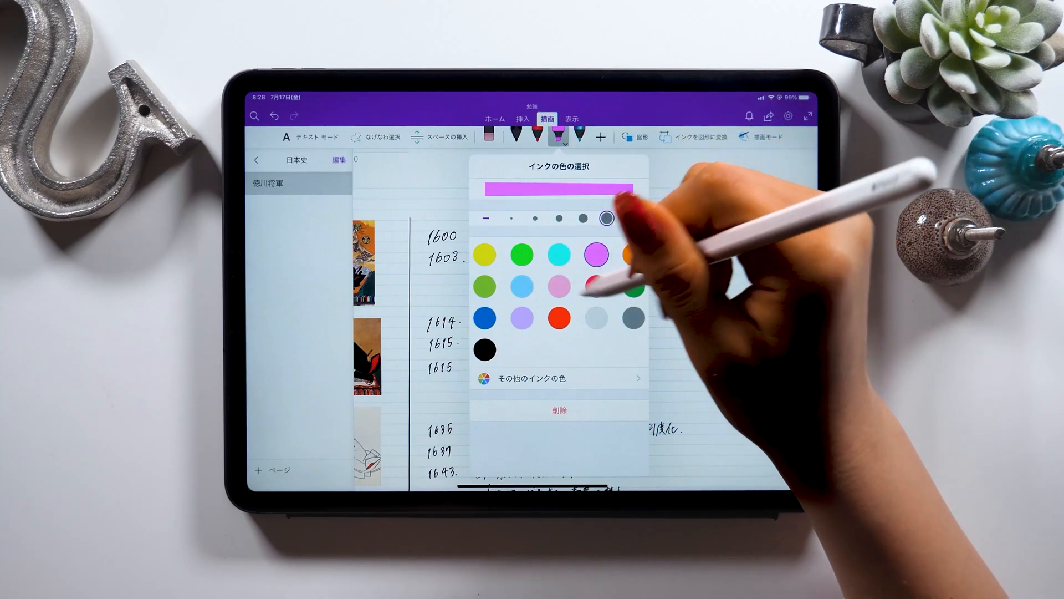
{"action": "left_click", "coordinate": [486, 255]}
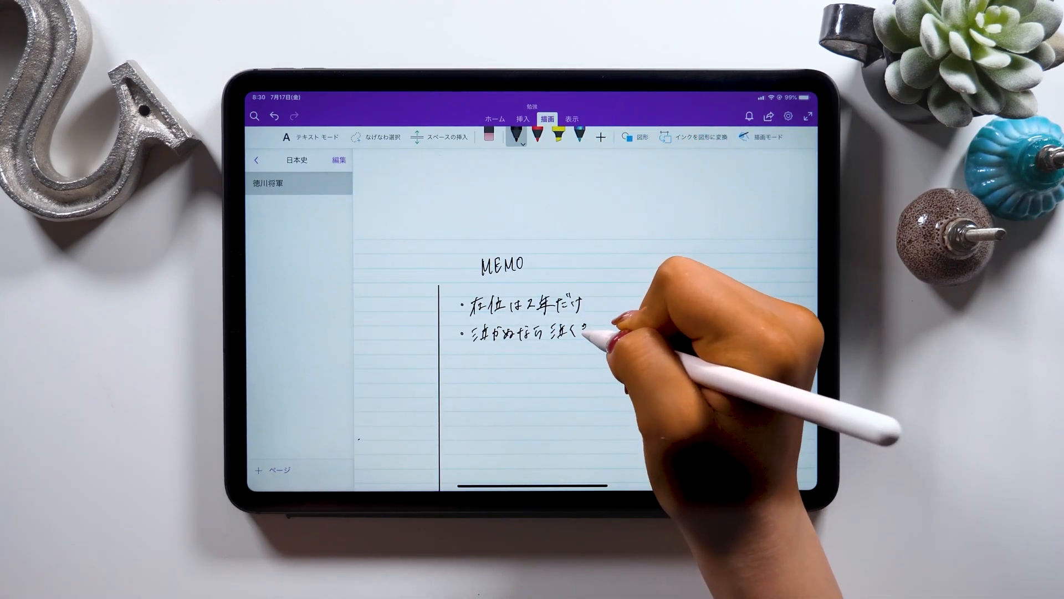
Handwrite MEMO bullet notes and the 1868 Boshin War timeline entry, highlighting key events in yellow
{"action": "left_click_drag", "start_coordinate": [580, 332], "coordinate": [624, 332]}
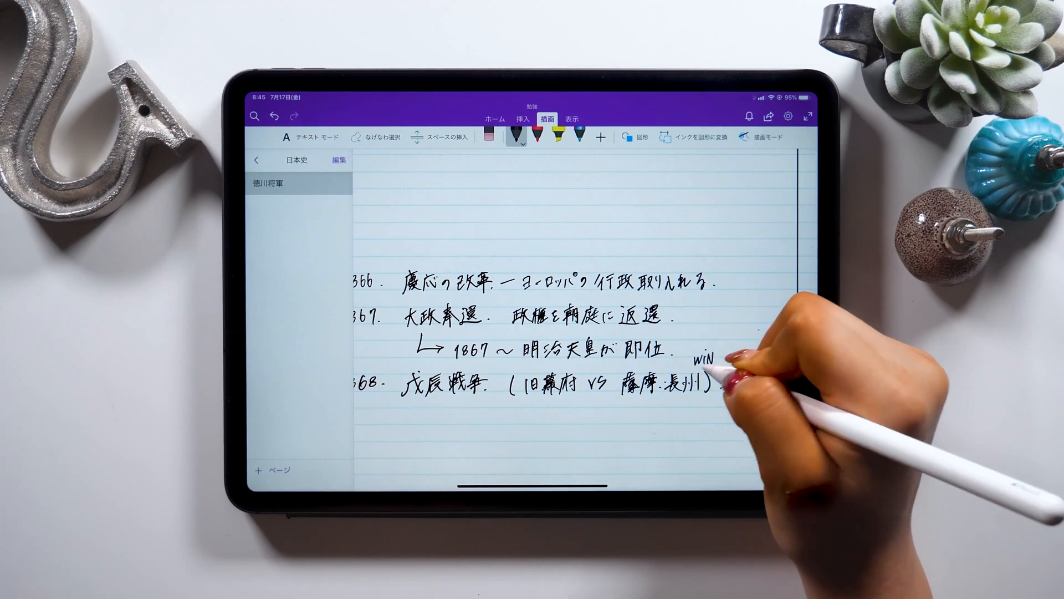
{"action": "left_click_drag", "start_coordinate": [682, 359], "coordinate": [726, 349]}
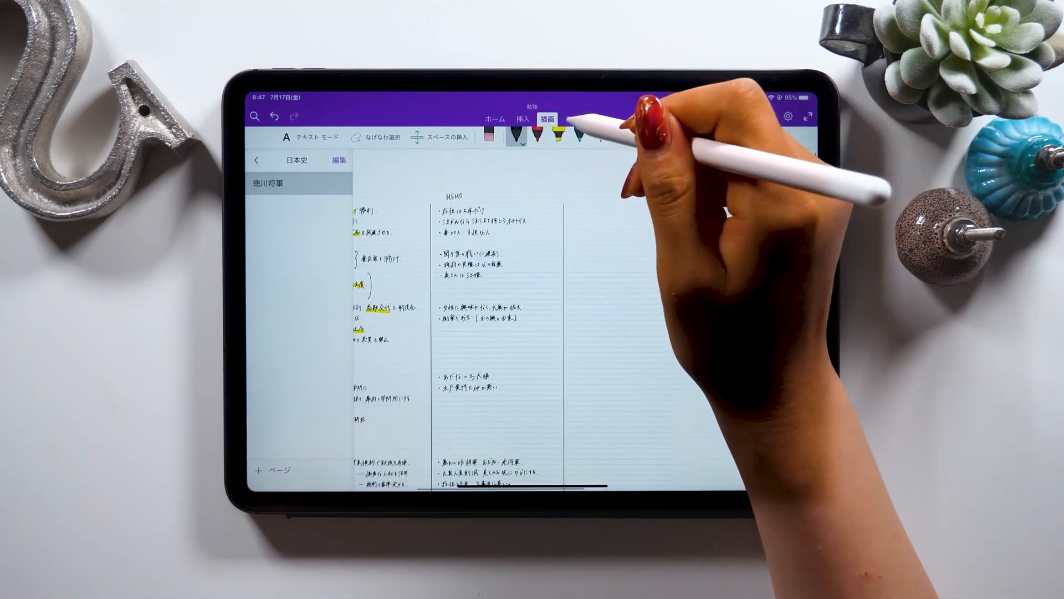
Collapse and restore the ribbon, browse Insert, Draw and Home, finishing on Insert
{"action": "left_click", "coordinate": [524, 118]}
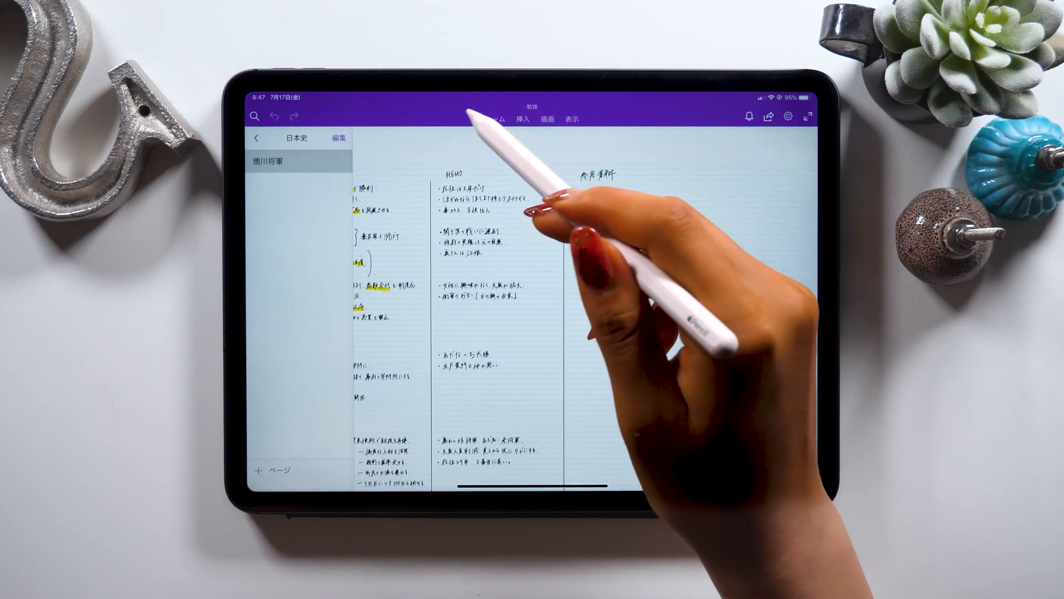
{"action": "left_click", "coordinate": [590, 200]}
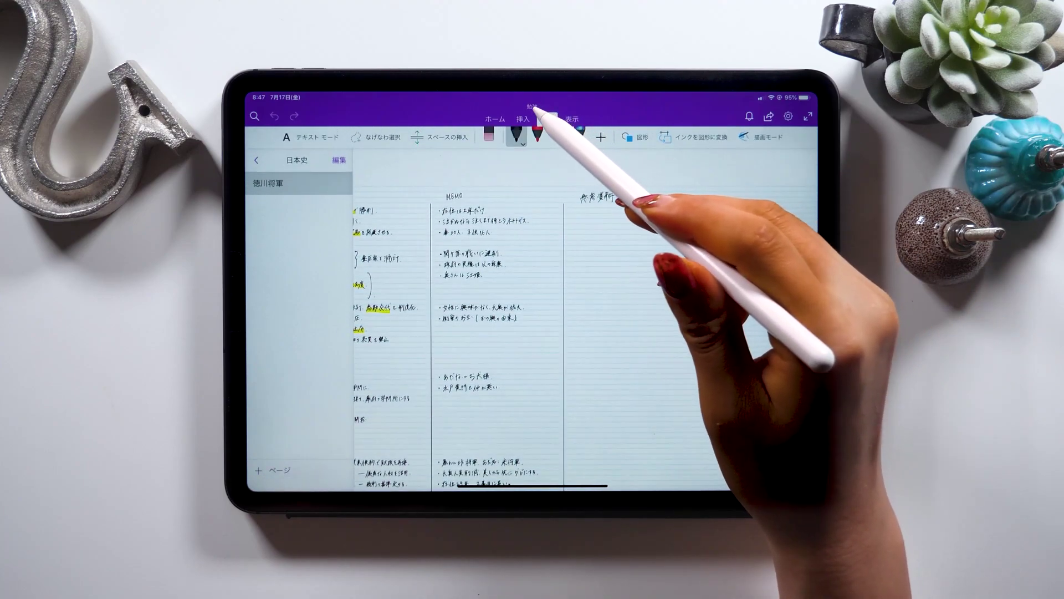
{"action": "left_click", "coordinate": [523, 117]}
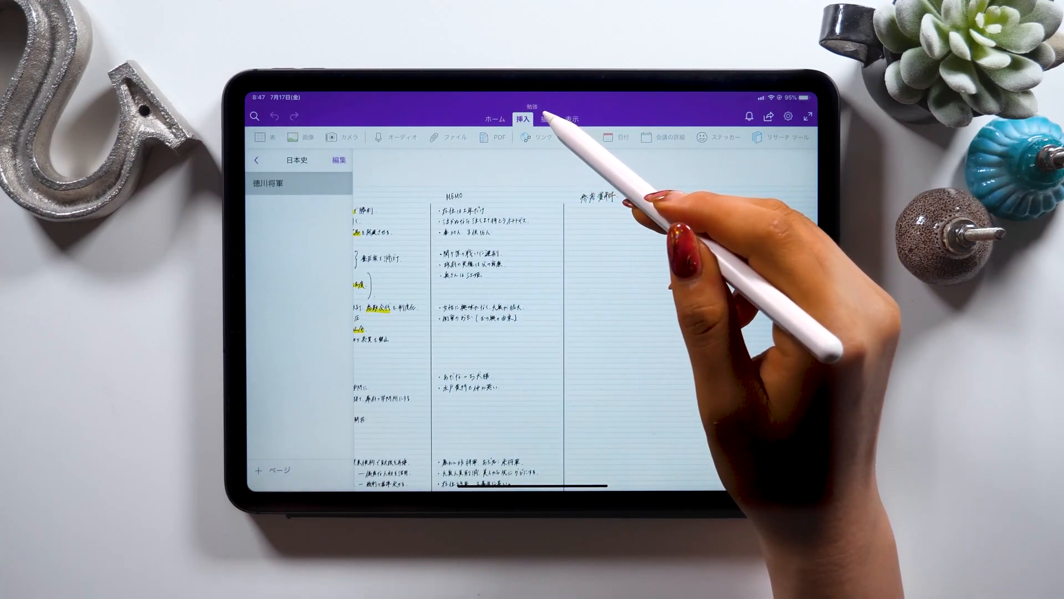
{"action": "left_click", "coordinate": [550, 118]}
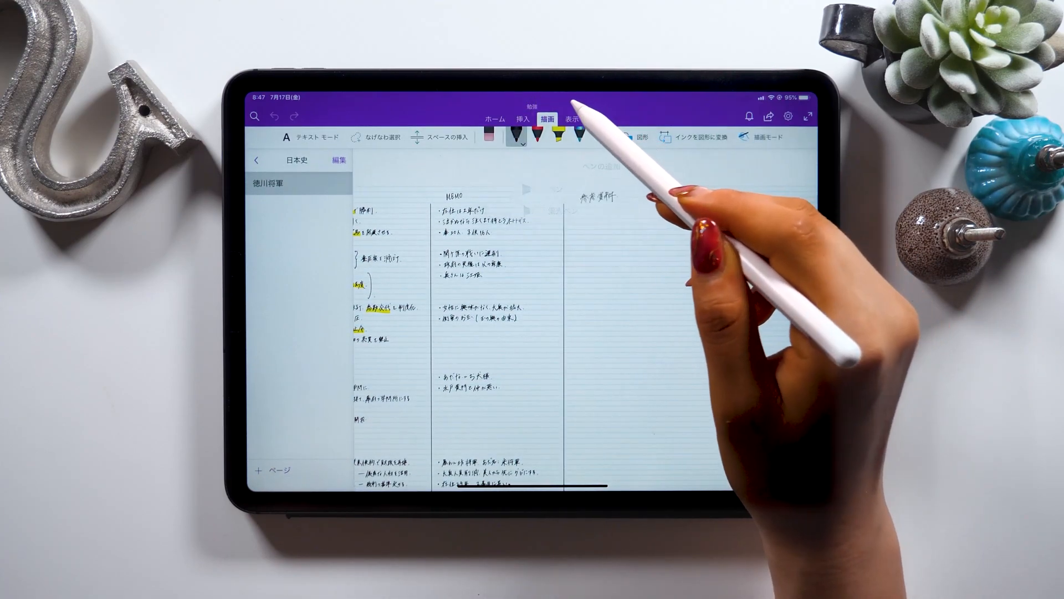
{"action": "left_click", "coordinate": [493, 119]}
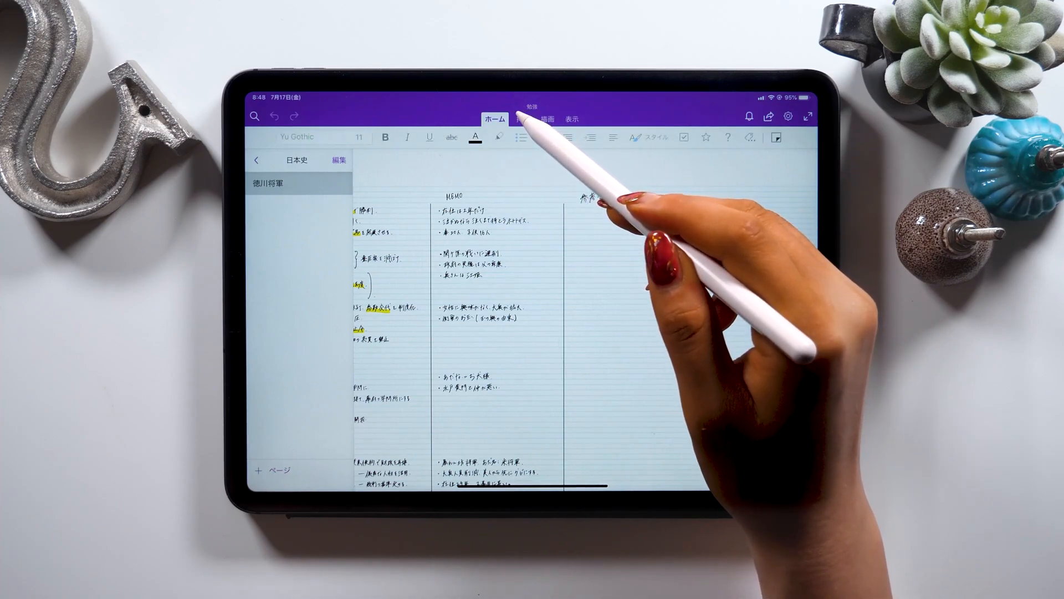
{"action": "left_click", "coordinate": [532, 119]}
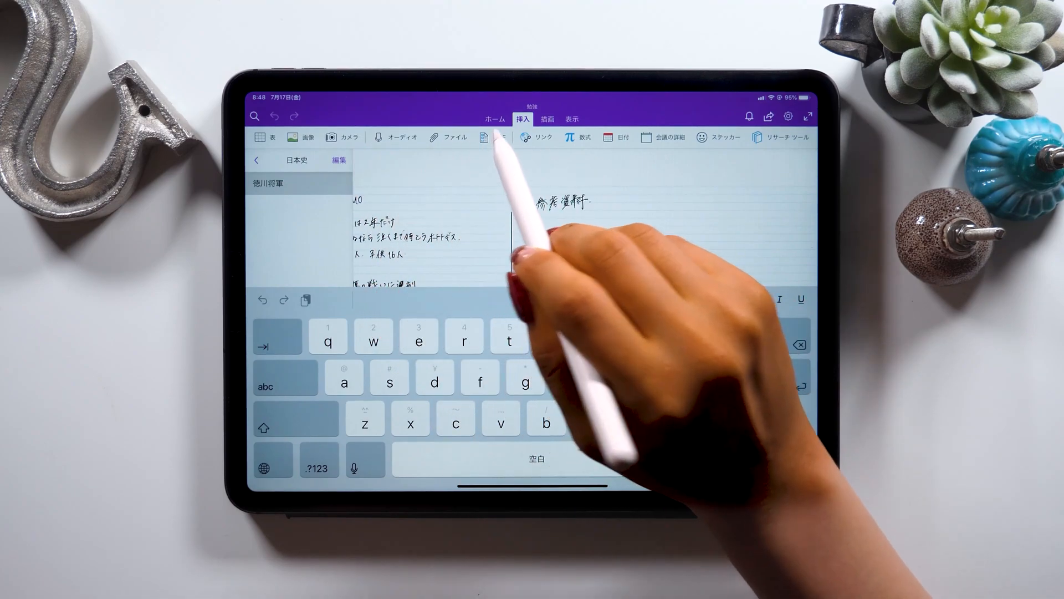
Insert the museum pamphlet PDF as printout pages on the page
{"action": "left_click", "coordinate": [486, 137]}
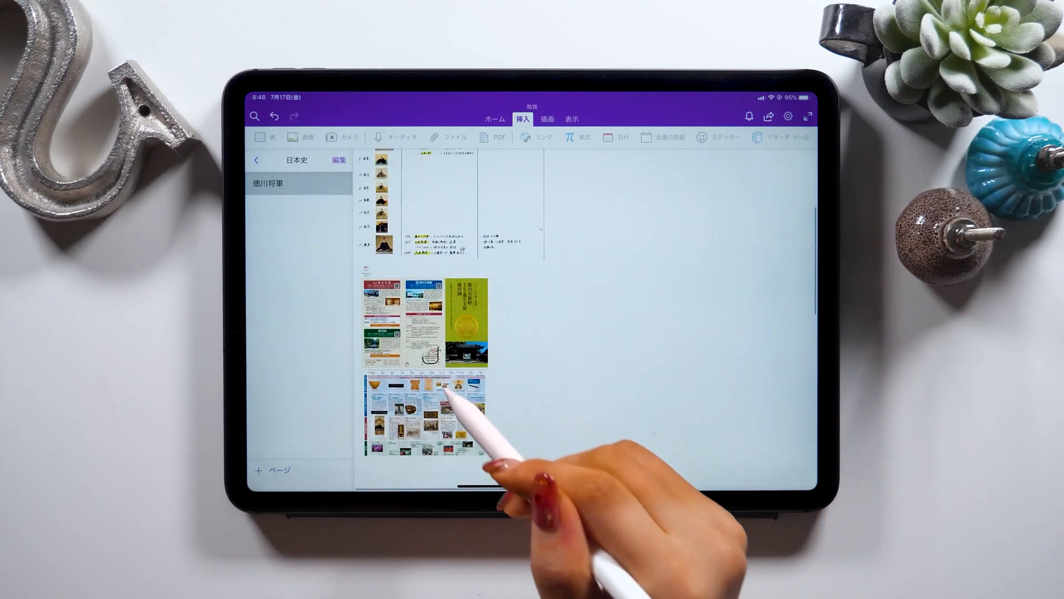
{"action": "scroll", "scroll_direction": "down", "scroll_amount": 3}
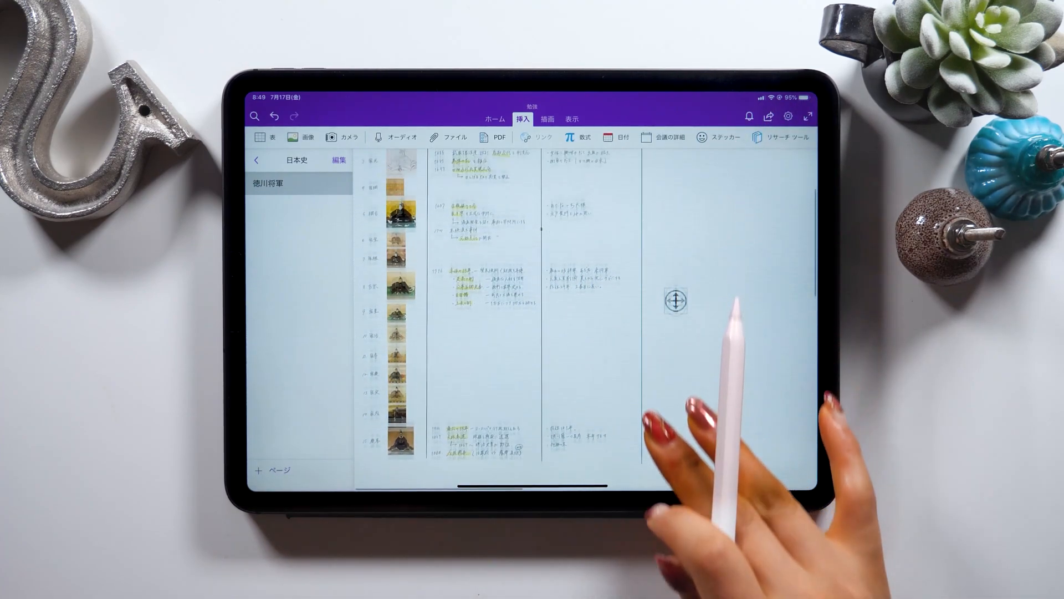
Attach book_list_tokugawa2017 beneath download_pamphlet in the 参考資料 column
{"action": "scroll", "scroll_direction": "down", "scroll_amount": 3}
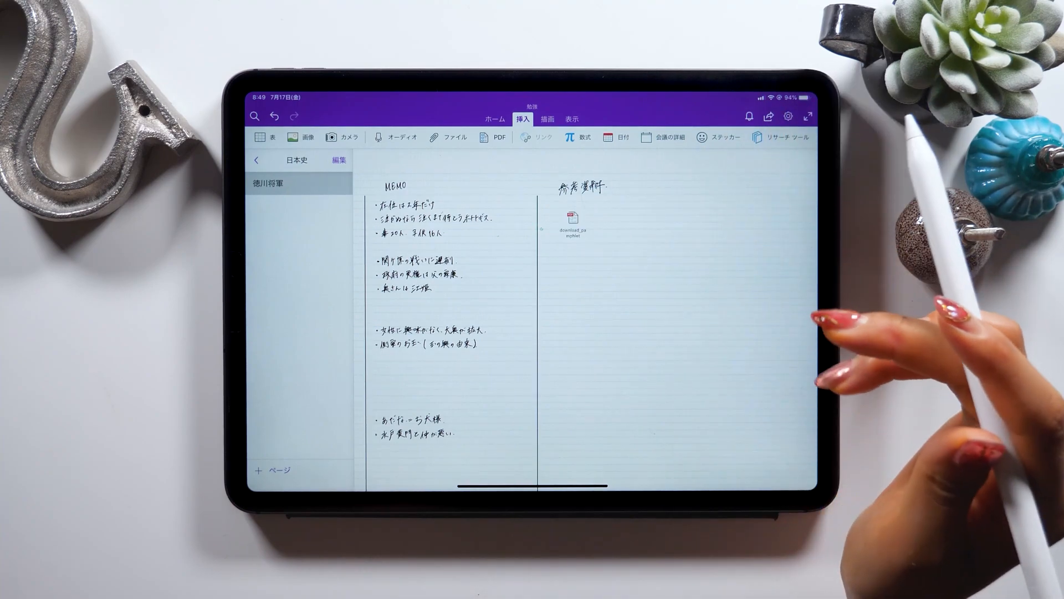
{"action": "left_click", "coordinate": [448, 137]}
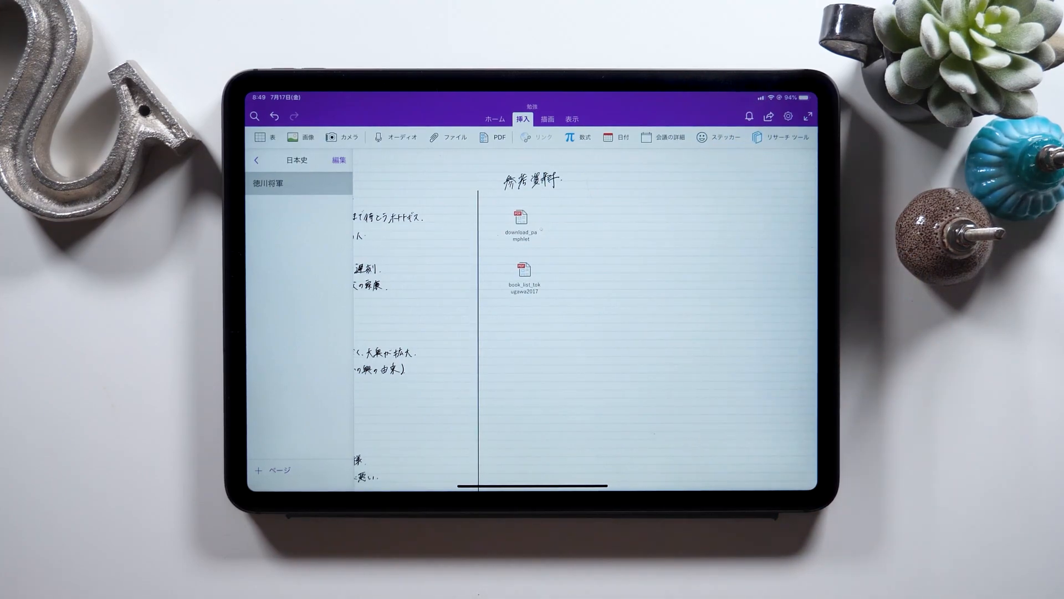
Preview the download_pamphlet attachment, then add a Japanese Wikipedia link below the attachments
{"action": "left_click", "coordinate": [519, 219]}
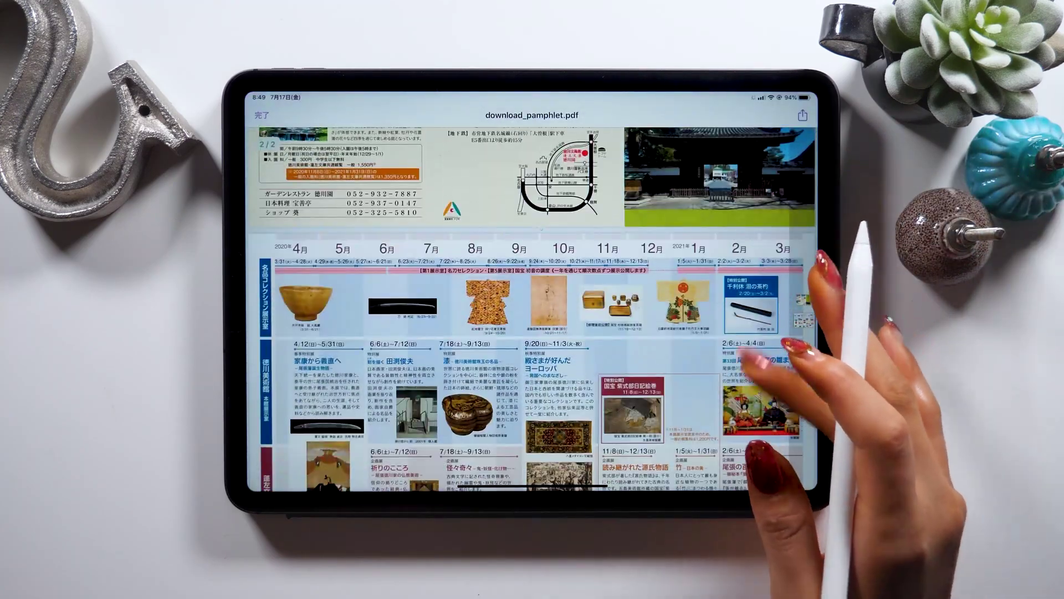
{"action": "scroll", "scroll_direction": "down", "scroll_amount": 3}
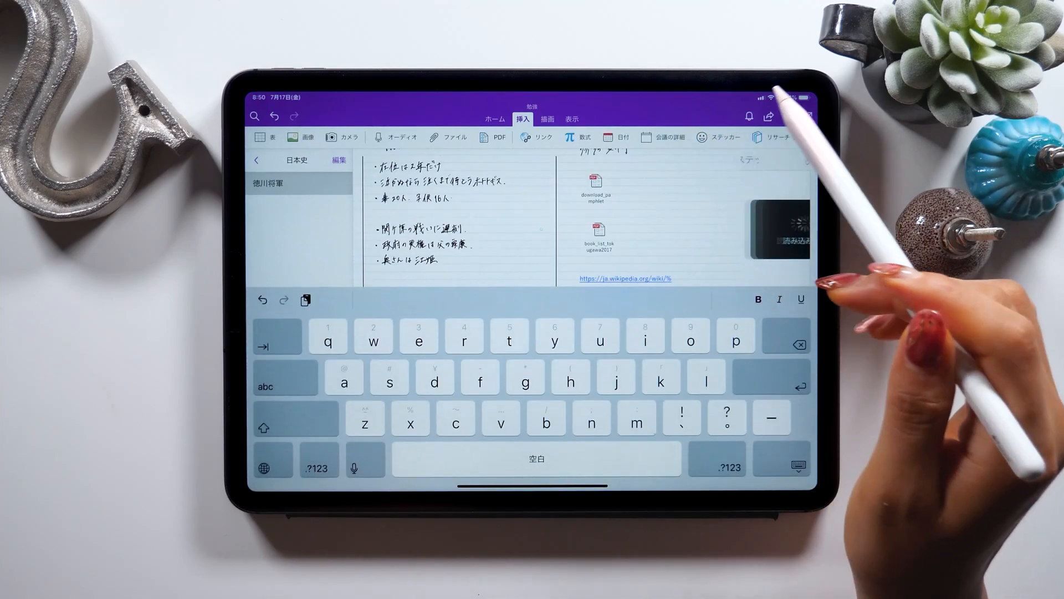
Browse the sticker sets and insert the Office Drama 'ひどい' woman sticker below the Wikipedia link
{"action": "left_click", "coordinate": [719, 137]}
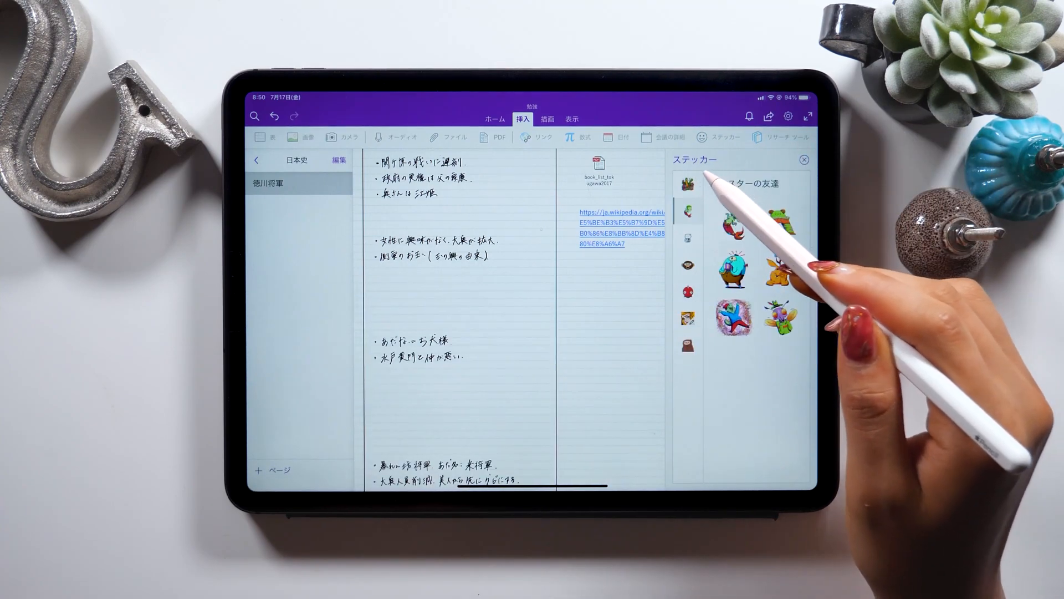
{"action": "left_click", "coordinate": [687, 235]}
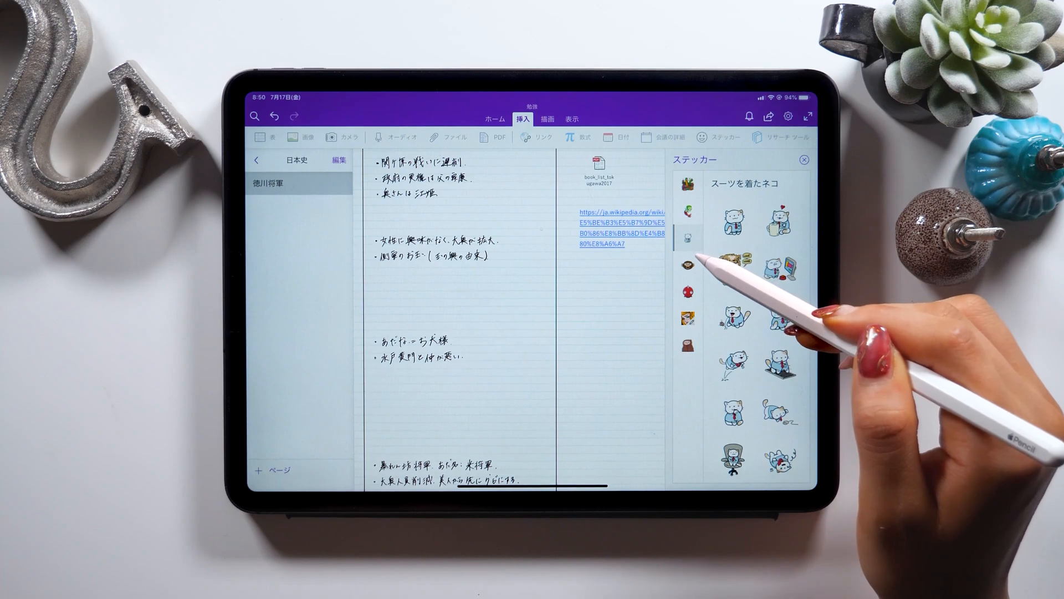
{"action": "left_click", "coordinate": [687, 288]}
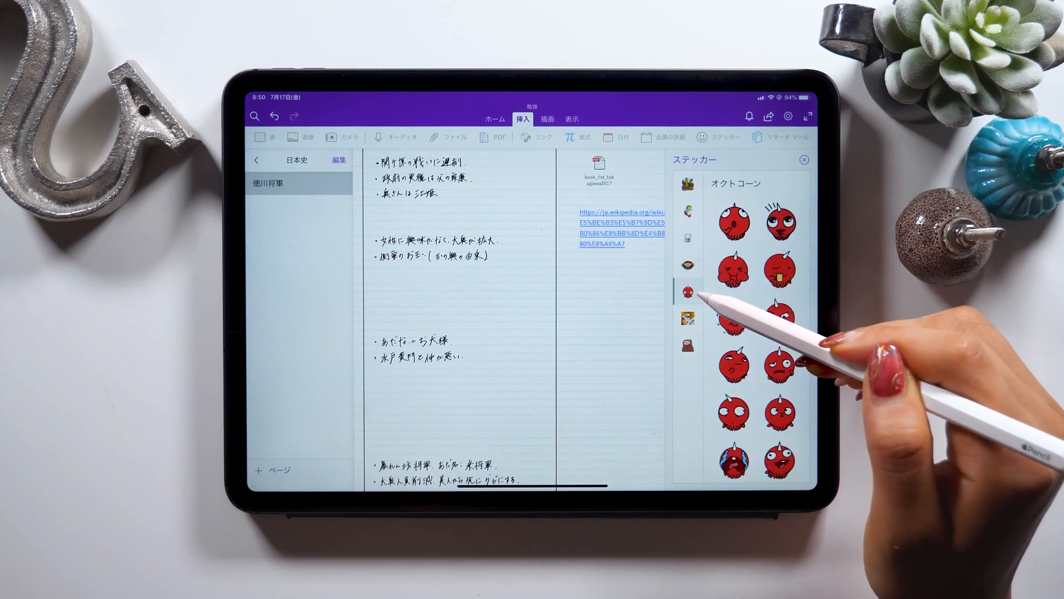
{"action": "mouse_move", "coordinate": [697, 330]}
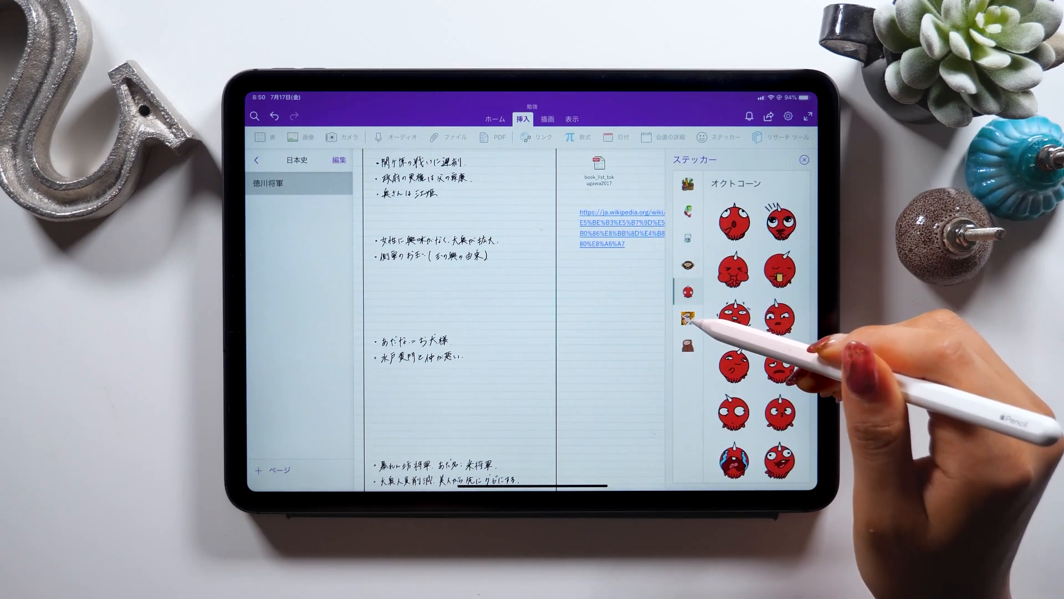
{"action": "left_click", "coordinate": [687, 317]}
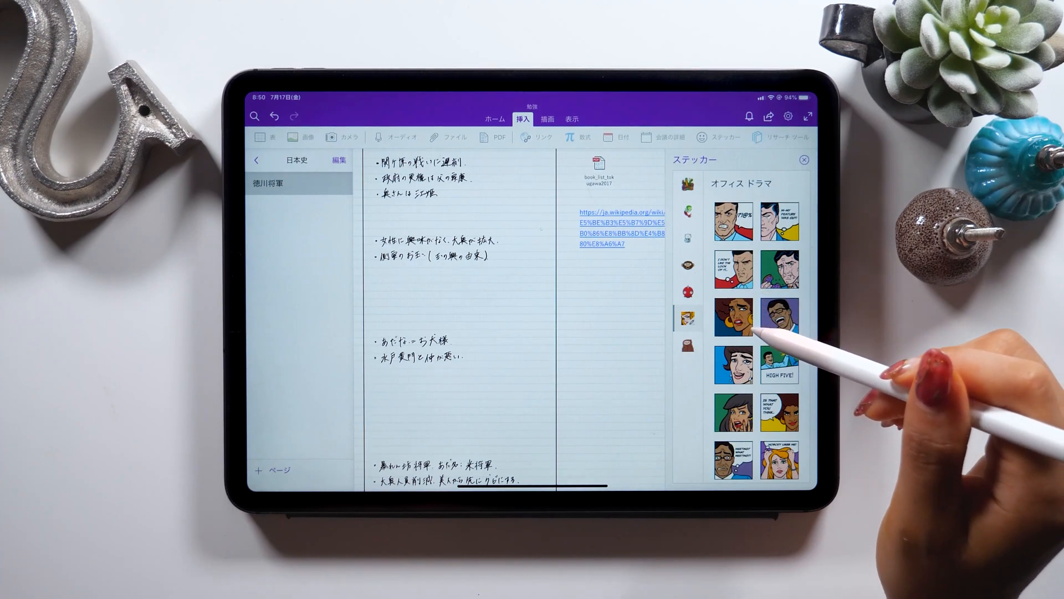
{"action": "left_click", "coordinate": [737, 313]}
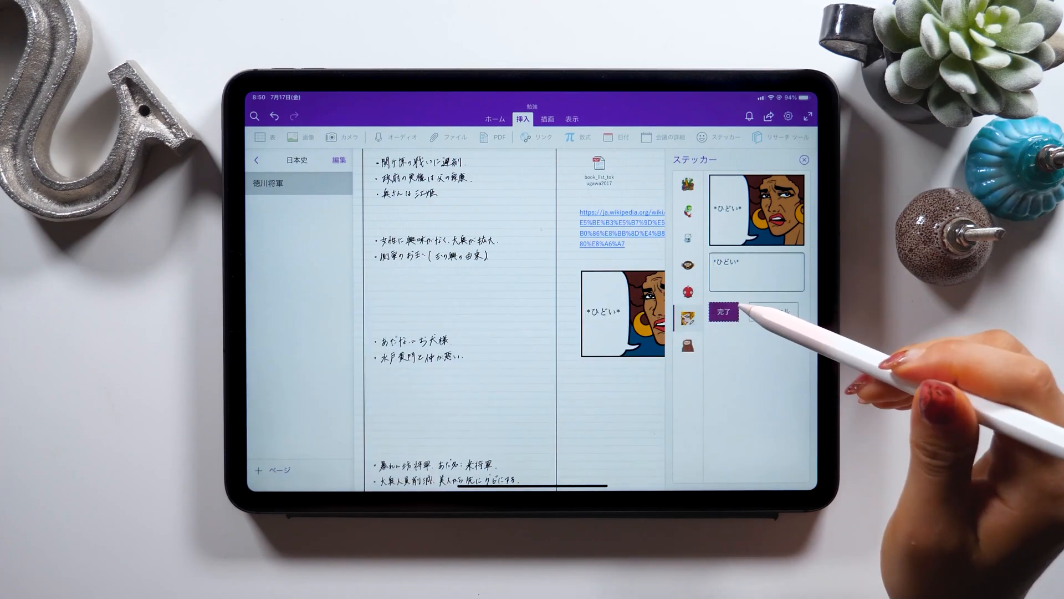
{"action": "left_click", "coordinate": [723, 311]}
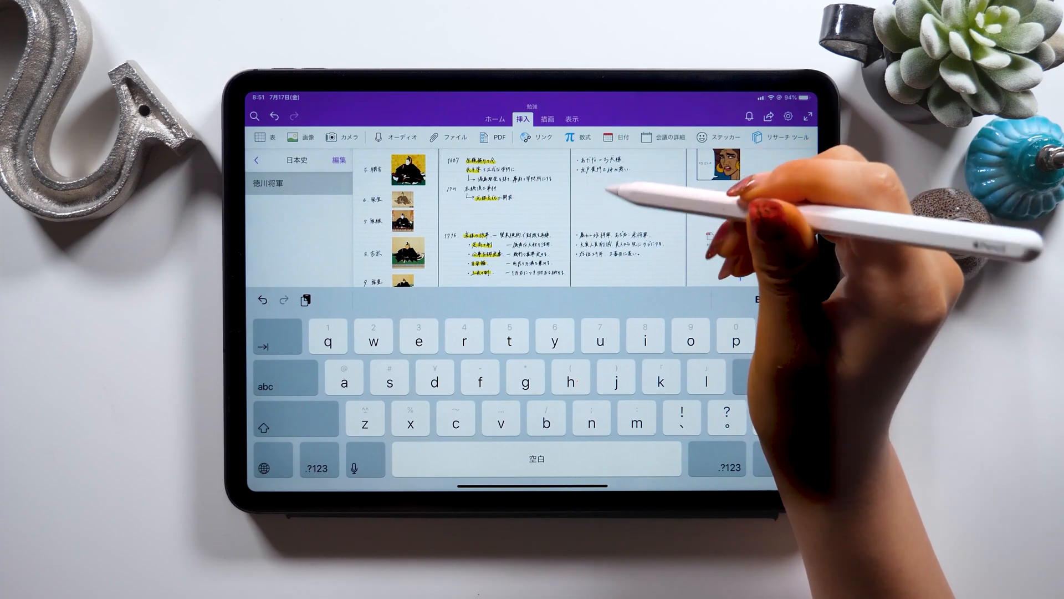
Search 徳川 in Research Tool, show all images for 徳川将軍一覧 and add a crowd-scene picture
{"action": "left_click", "coordinate": [777, 138]}
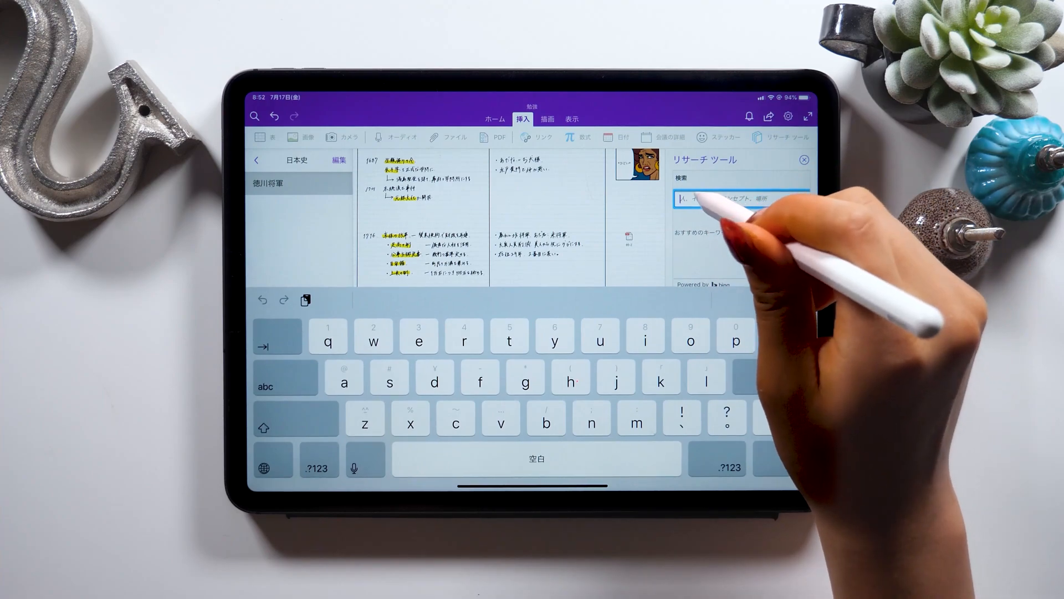
{"action": "type", "text": "と"}
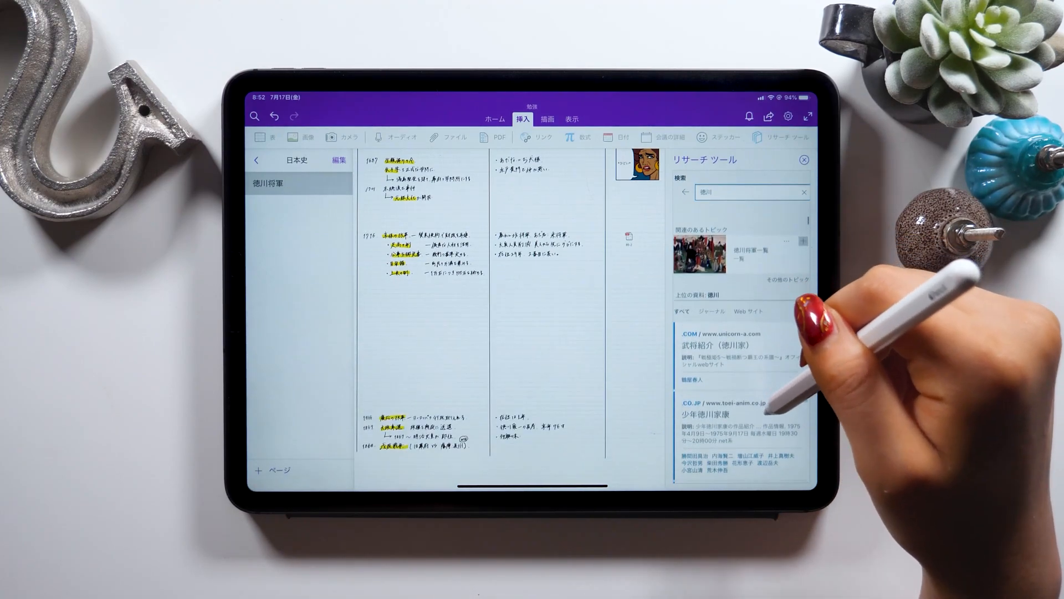
{"action": "scroll", "scroll_direction": "down", "scroll_amount": 3}
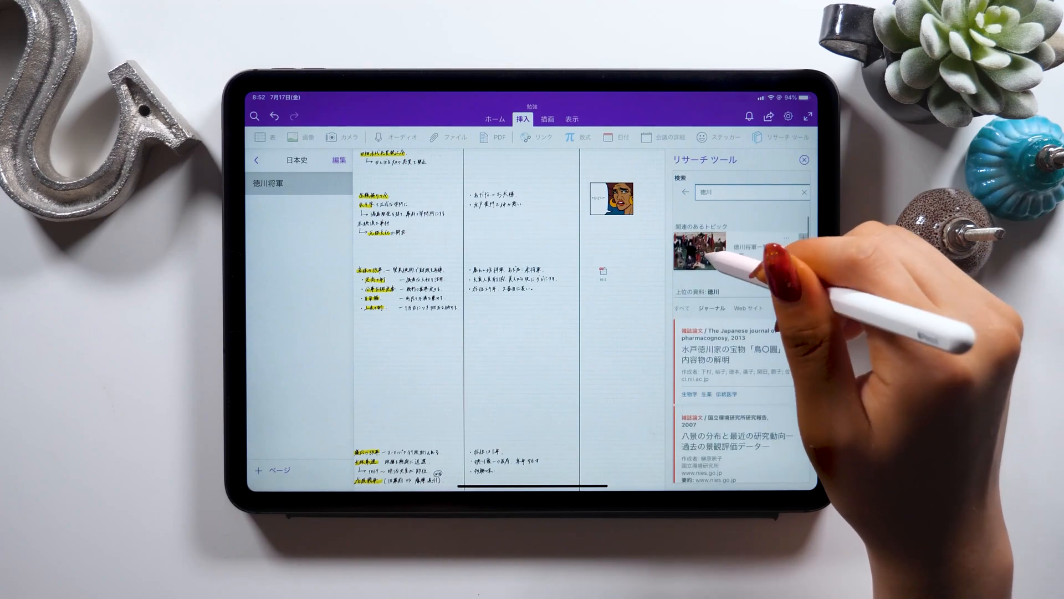
{"action": "left_click", "coordinate": [736, 251]}
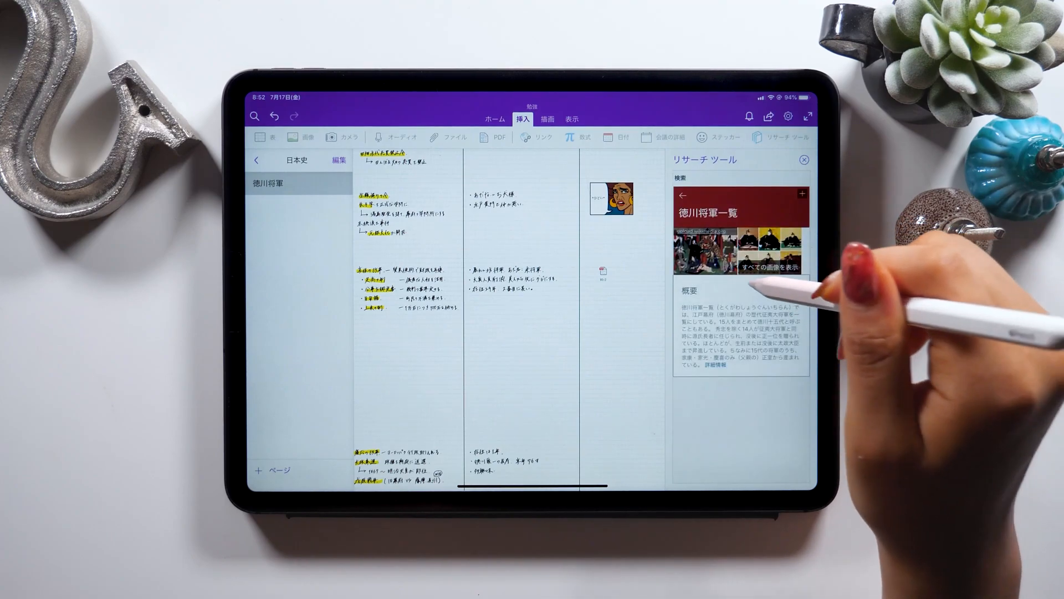
{"action": "left_click", "coordinate": [773, 279]}
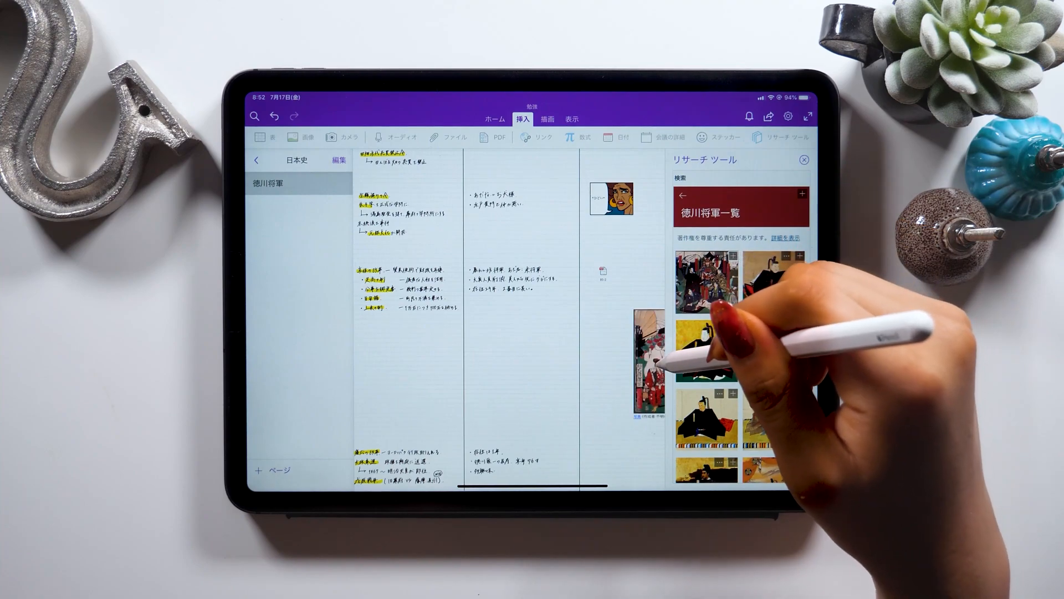
{"action": "scroll", "scroll_direction": "down", "scroll_amount": 3}
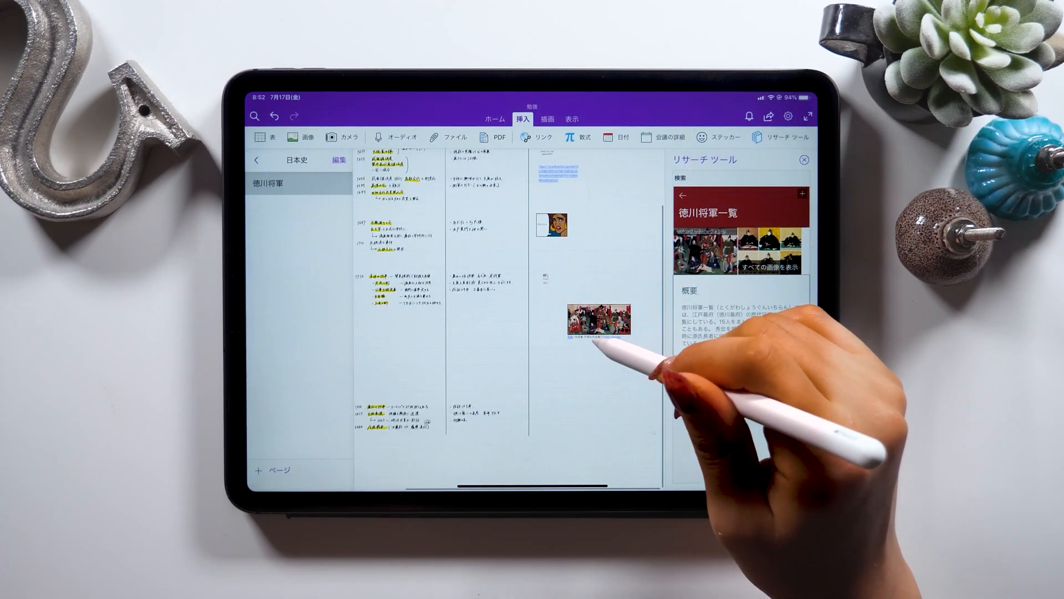
Move the crowd picture into place in the reference column below the sticker
{"action": "left_click_drag", "start_coordinate": [601, 316], "coordinate": [559, 413]}
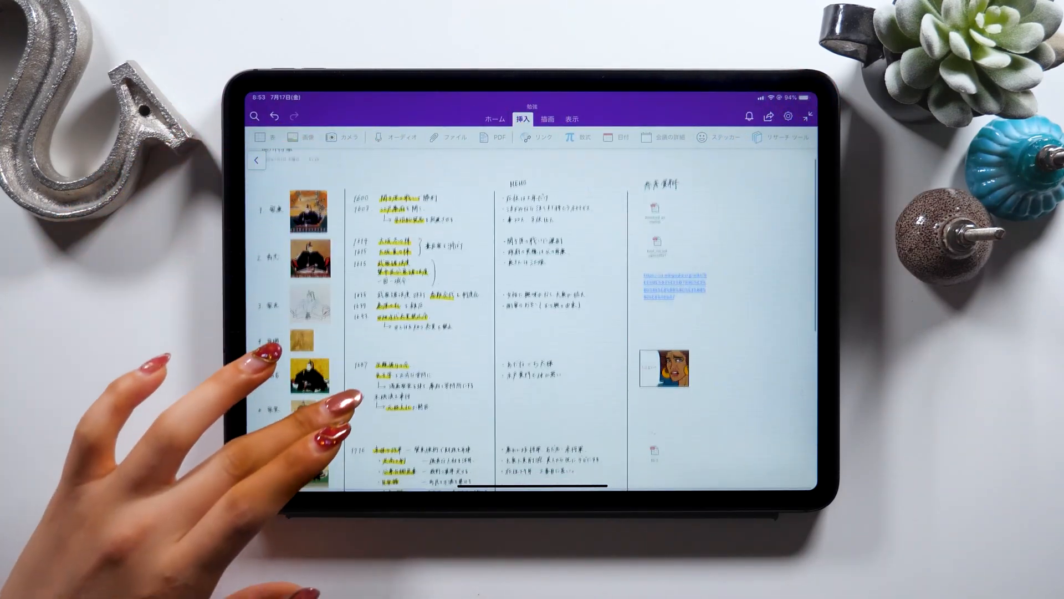
{"action": "scroll", "scroll_direction": "down", "scroll_amount": 3}
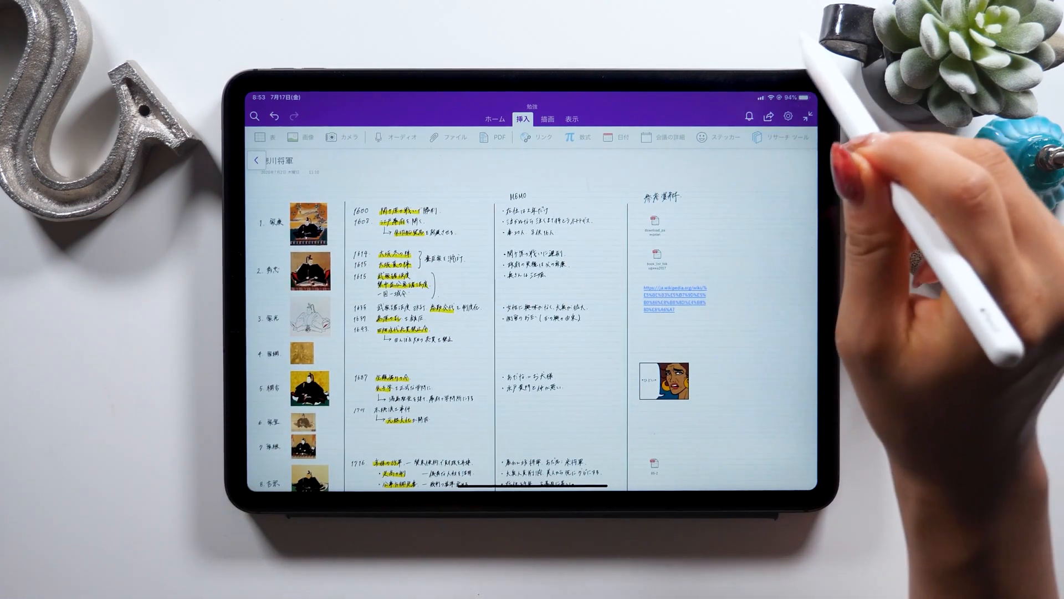
{"action": "left_click", "coordinate": [789, 117]}
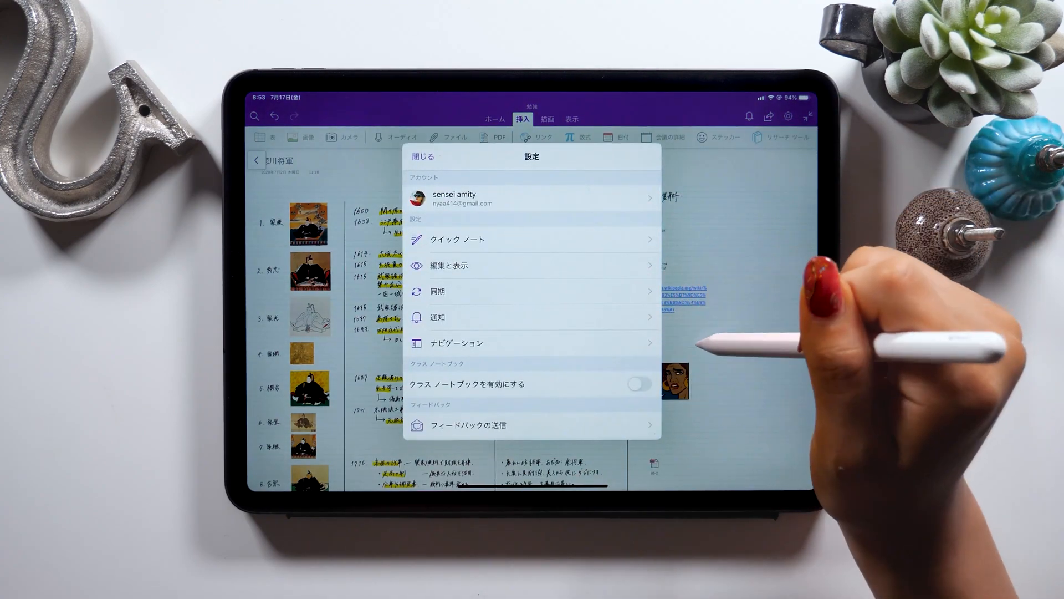
{"action": "left_click", "coordinate": [423, 158]}
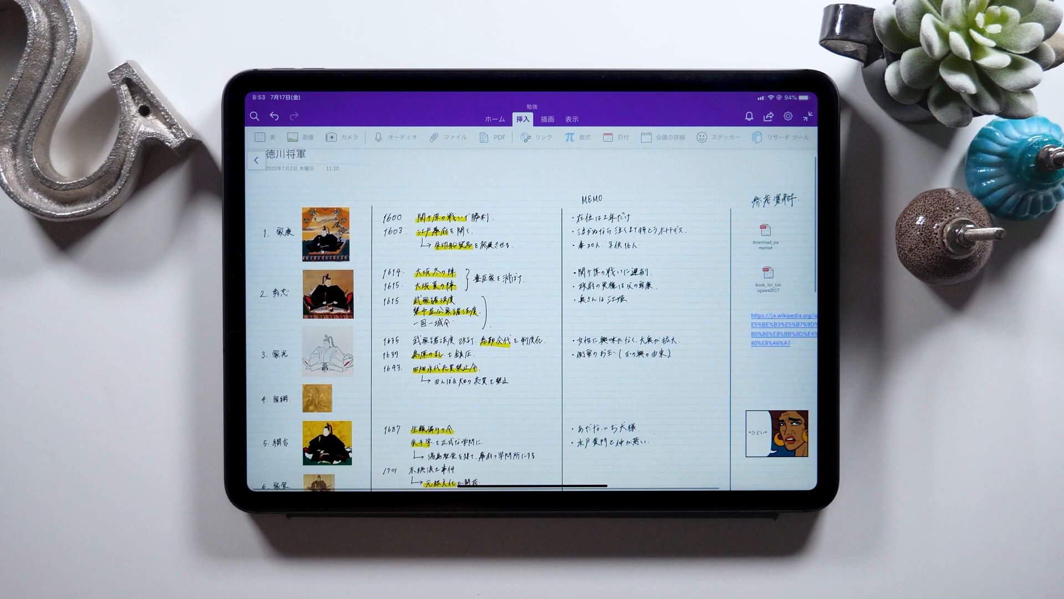
Send a copy of the 徳川将軍 page as PDF and import it into Adobe Acrobat
{"action": "left_click", "coordinate": [770, 118]}
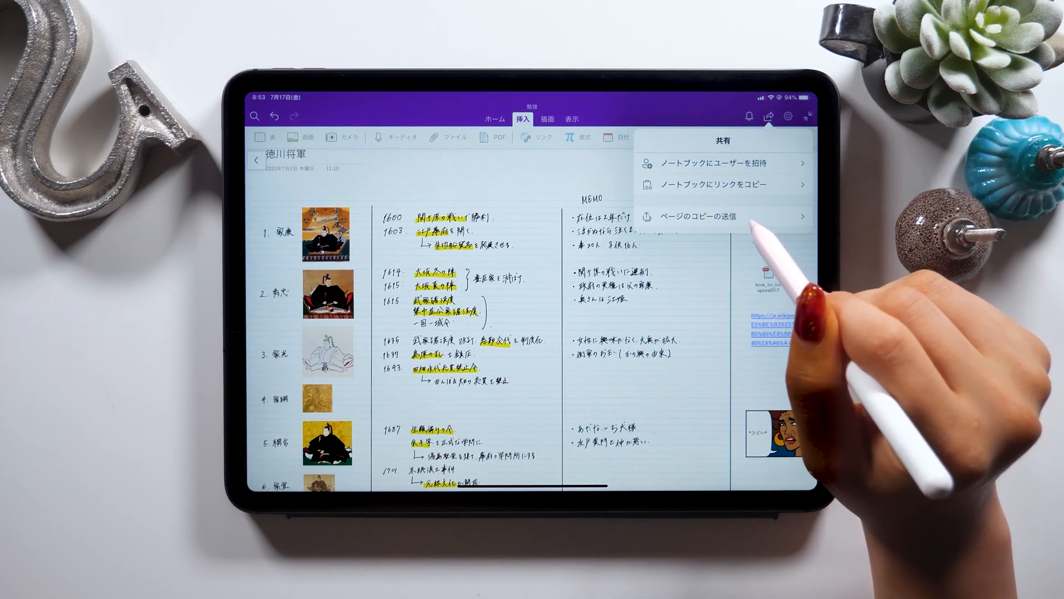
{"action": "left_click", "coordinate": [696, 216]}
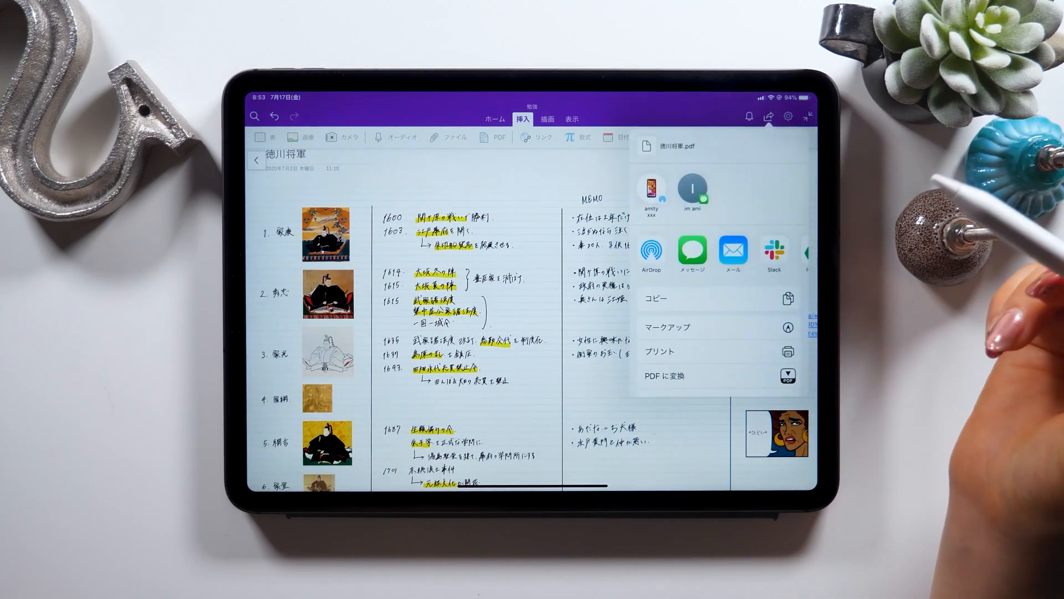
{"action": "scroll", "scroll_direction": "left", "scroll_amount": 3}
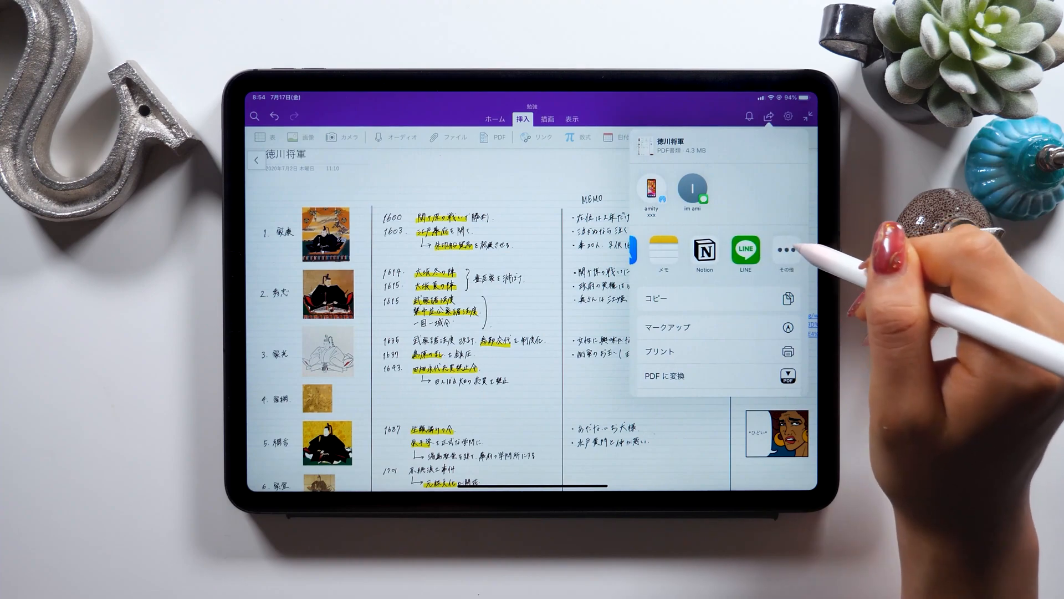
{"action": "left_click", "coordinate": [786, 249]}
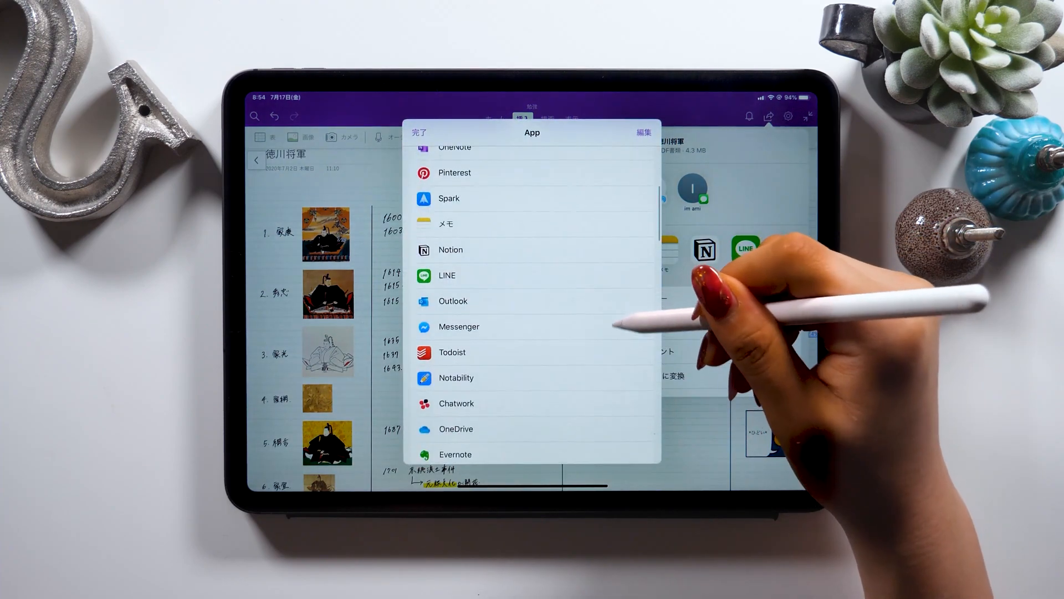
{"action": "scroll", "scroll_direction": "down", "scroll_amount": 3}
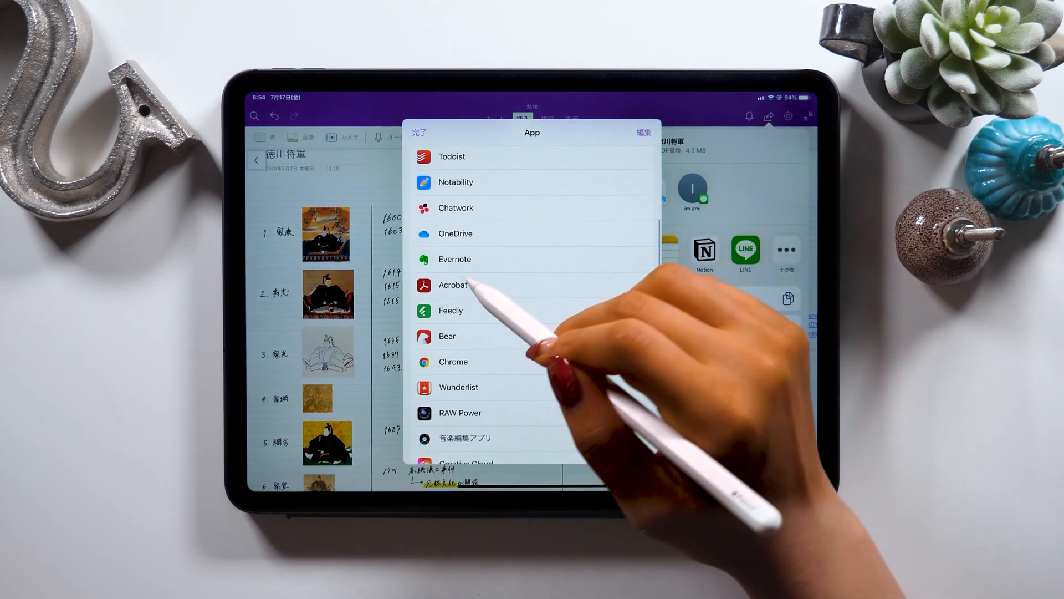
{"action": "left_click", "coordinate": [419, 133]}
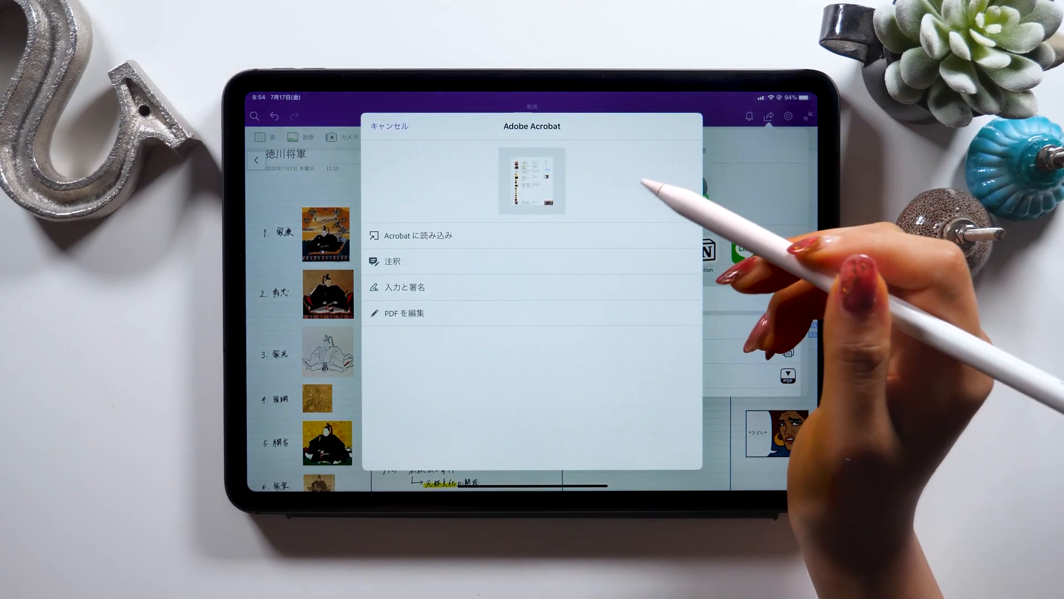
{"action": "left_click", "coordinate": [417, 235]}
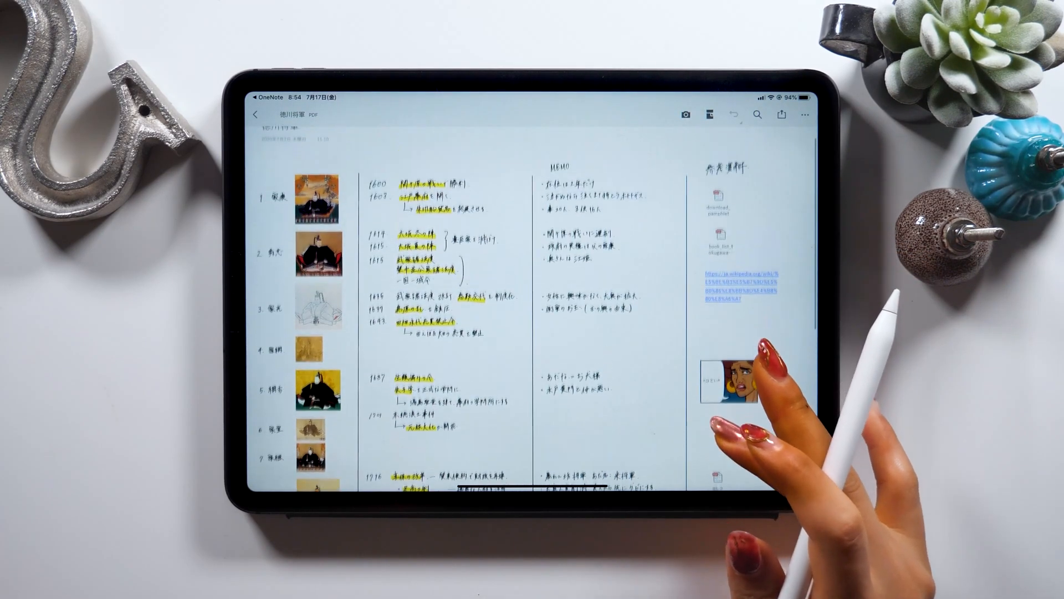
{"action": "scroll", "scroll_direction": "down", "scroll_amount": 3}
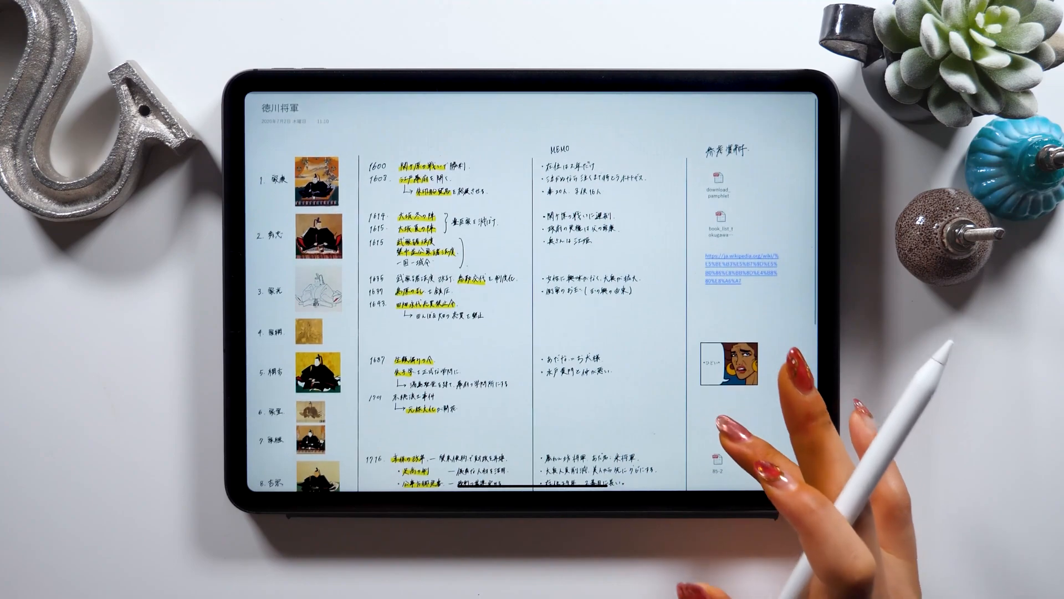
{"action": "scroll", "scroll_direction": "down", "scroll_amount": 3}
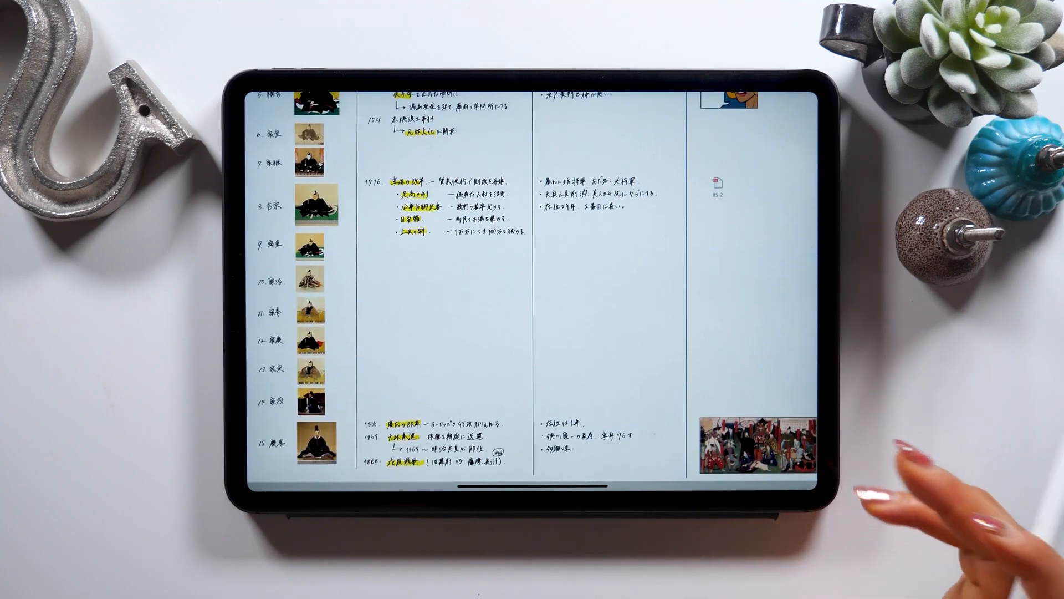
{"action": "scroll", "scroll_direction": "down", "scroll_amount": 3}
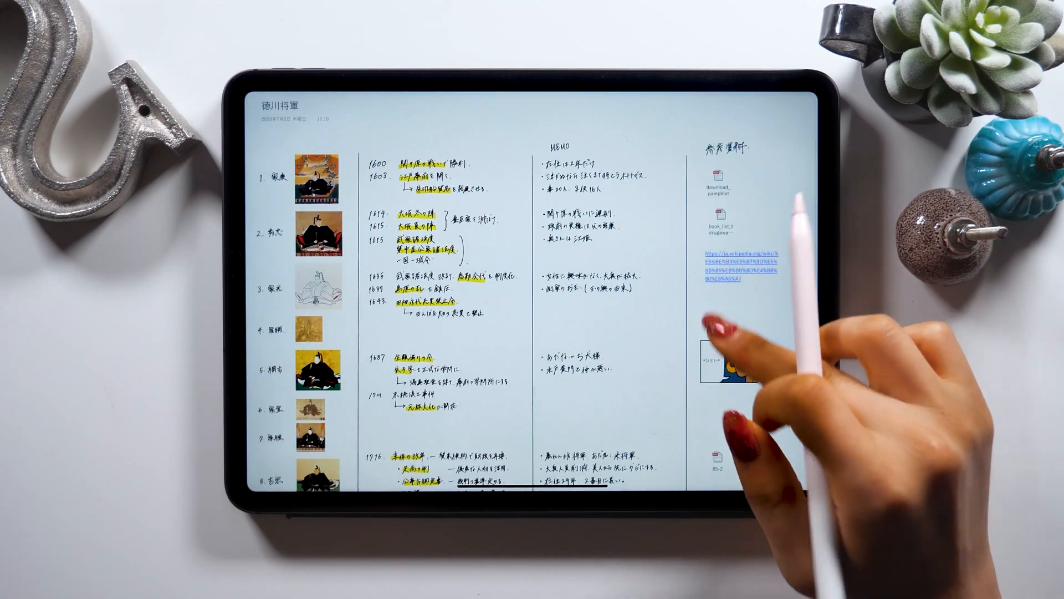
{"action": "scroll", "scroll_direction": "down", "scroll_amount": 3}
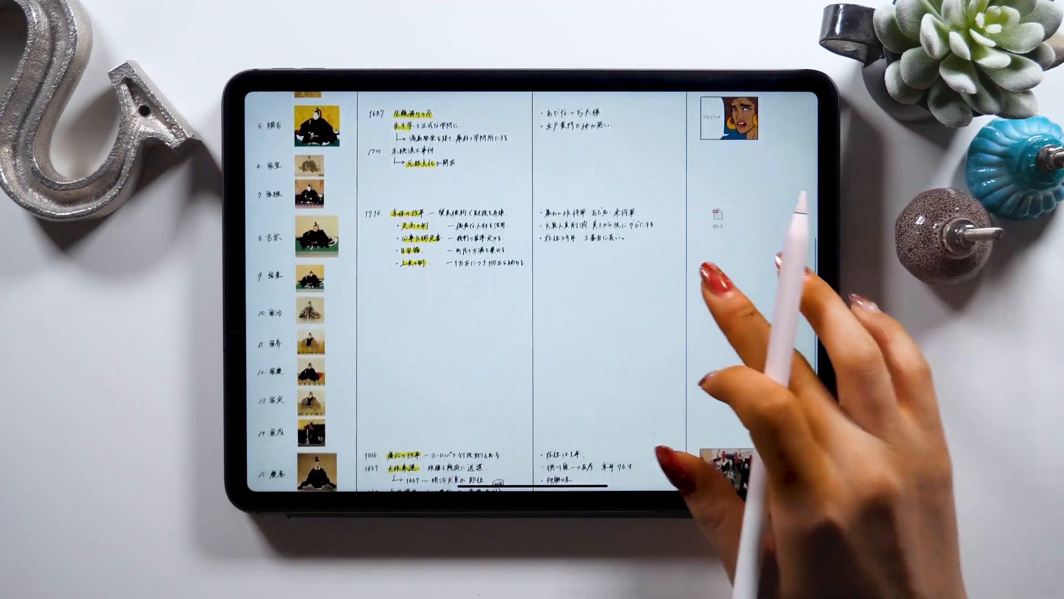
{"action": "scroll", "scroll_direction": "down", "scroll_amount": 3}
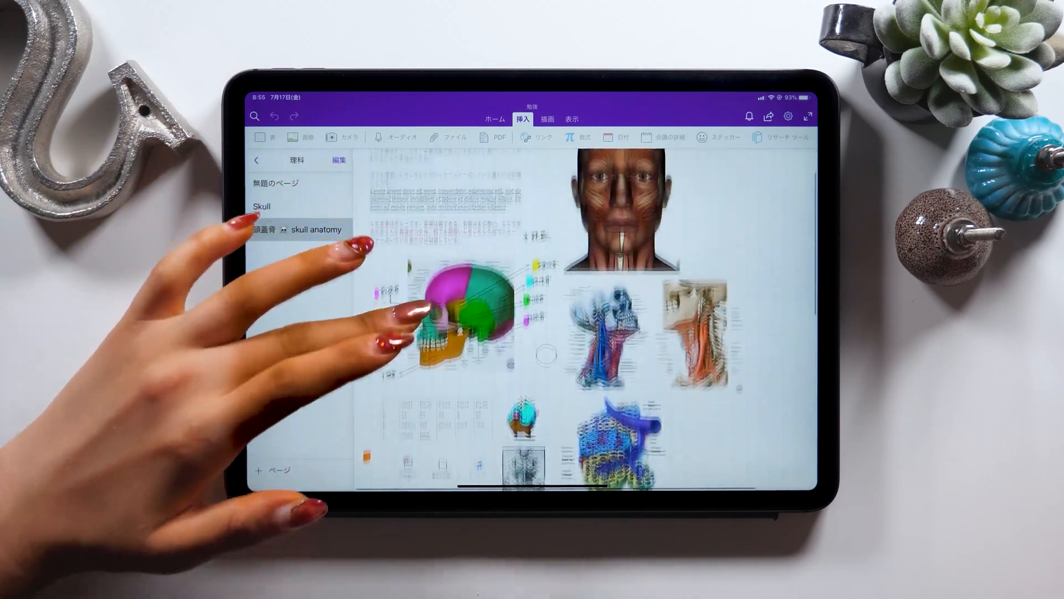
Select the skull anatomy page in the 理科 section's page list
{"action": "left_click", "coordinate": [300, 231]}
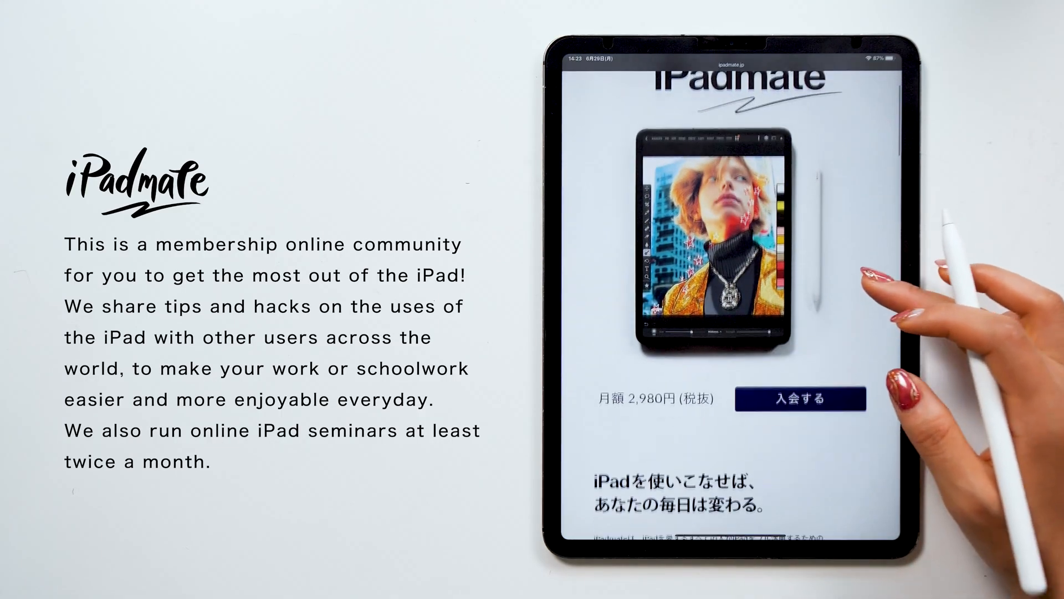
{"action": "scroll", "scroll_direction": "down", "scroll_amount": 3}
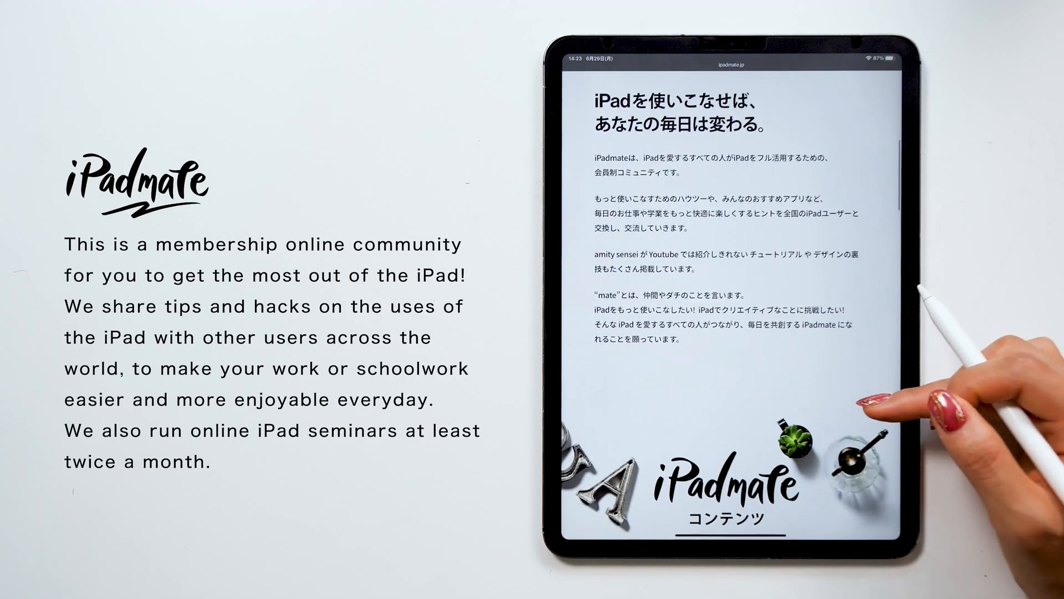
{"action": "scroll", "scroll_direction": "down", "scroll_amount": 3}
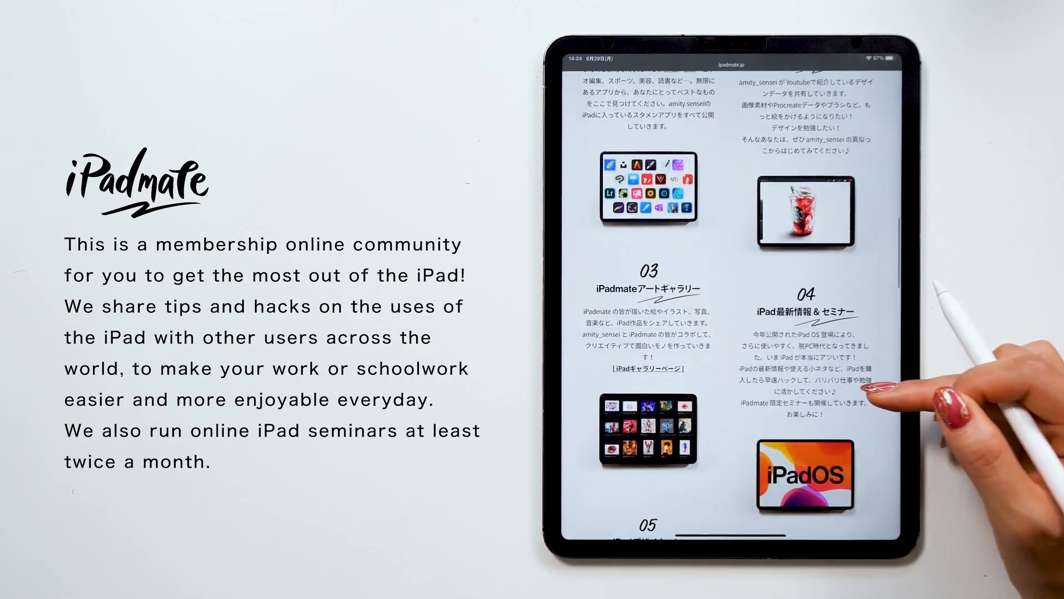
{"action": "scroll", "scroll_direction": "down", "scroll_amount": 3}
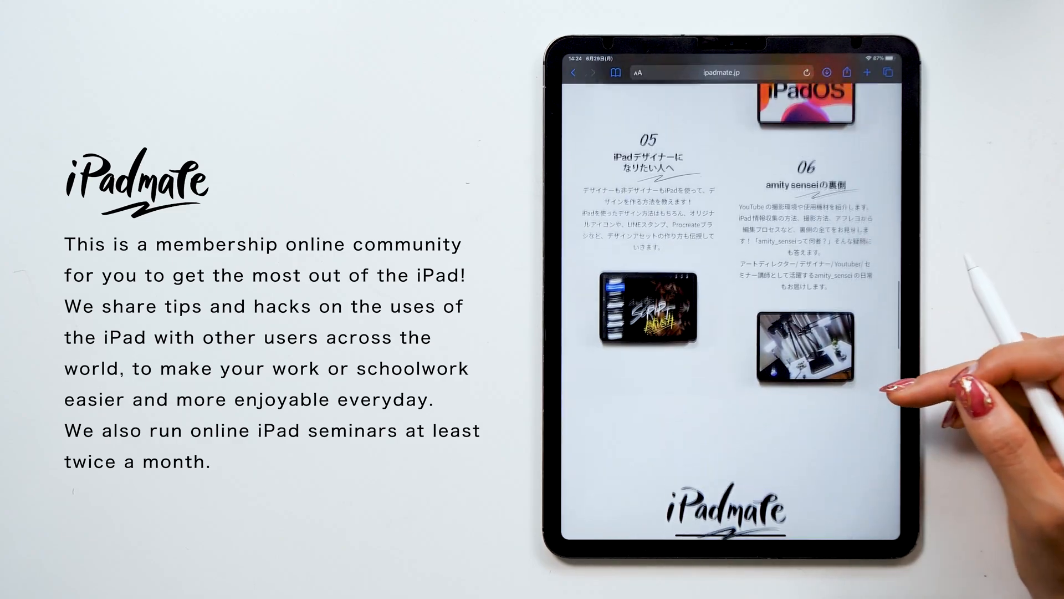